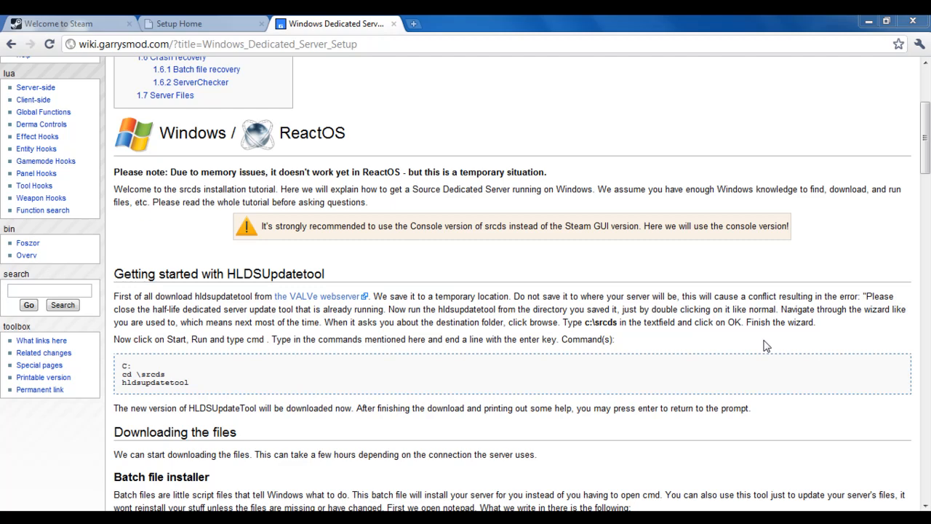
pyautogui.moveTo(782, 349)
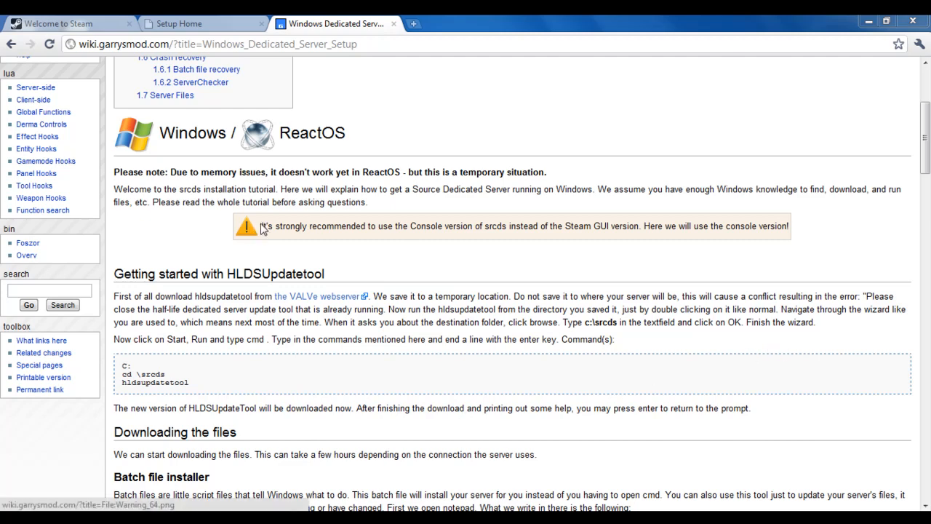
pyautogui.moveTo(378, 68)
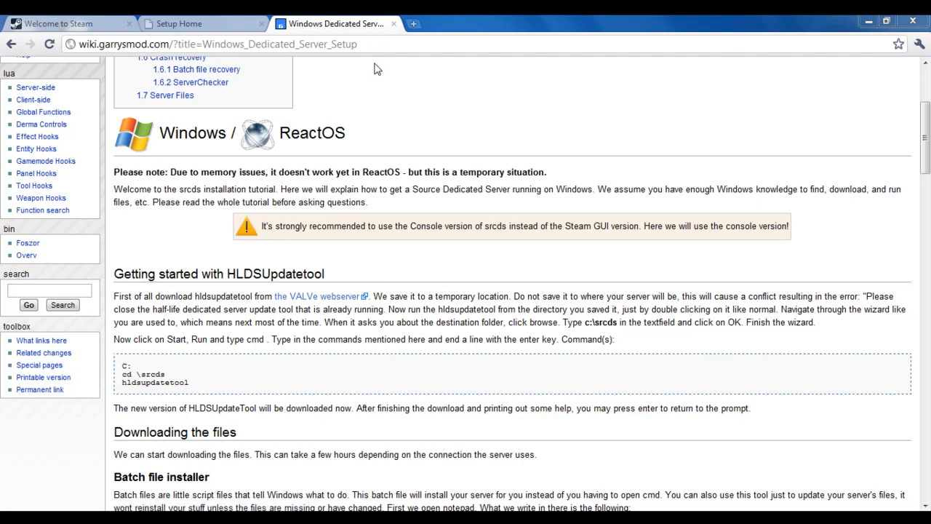
# - Bring up the Steam store page and scroll to its footer Tools section
pyautogui.scroll(-3)
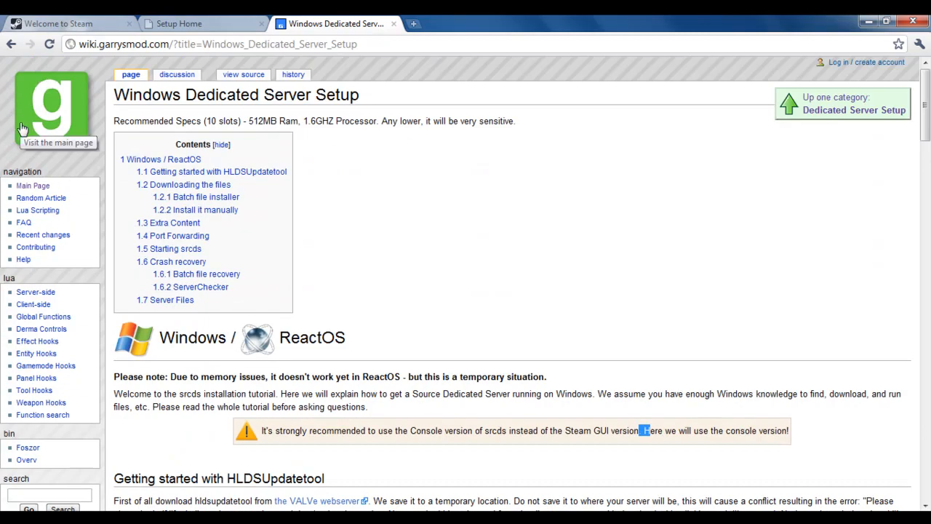
pyautogui.scroll(-3)
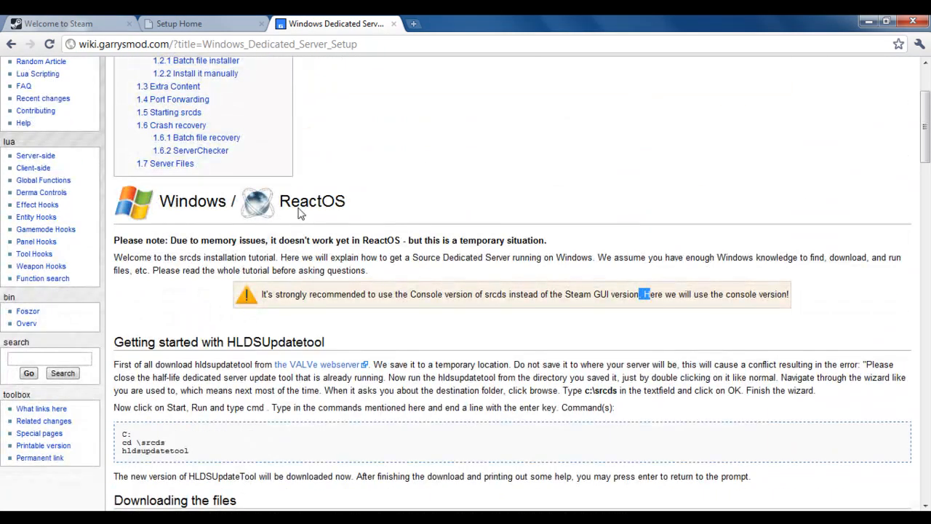
pyautogui.click(59, 23)
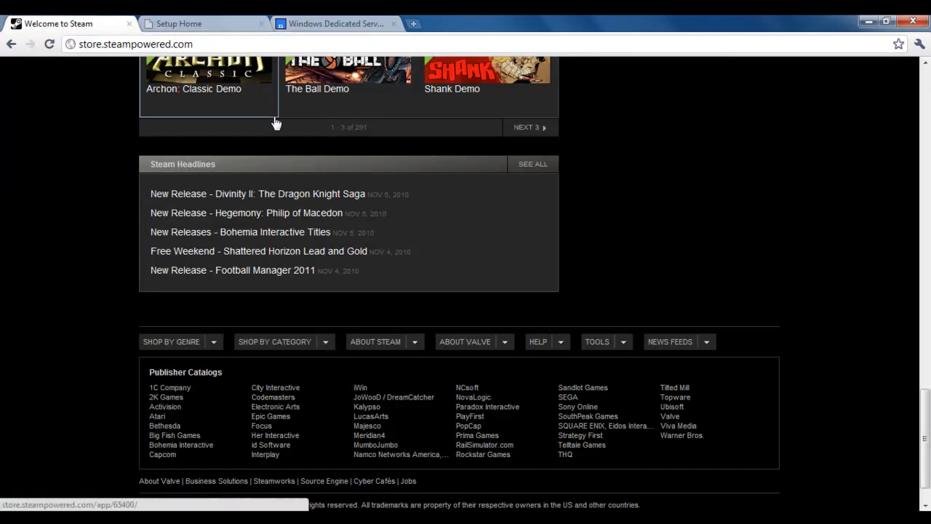
pyautogui.scroll(3)
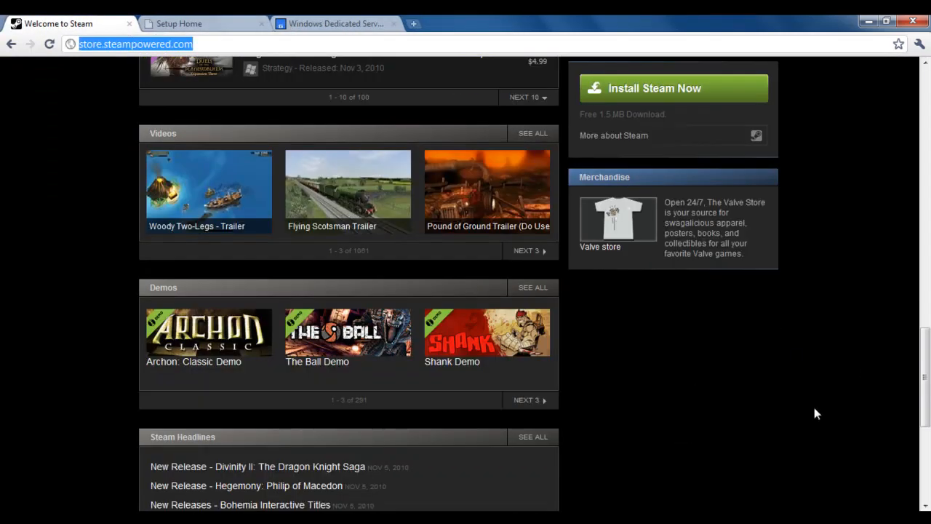
pyautogui.scroll(3)
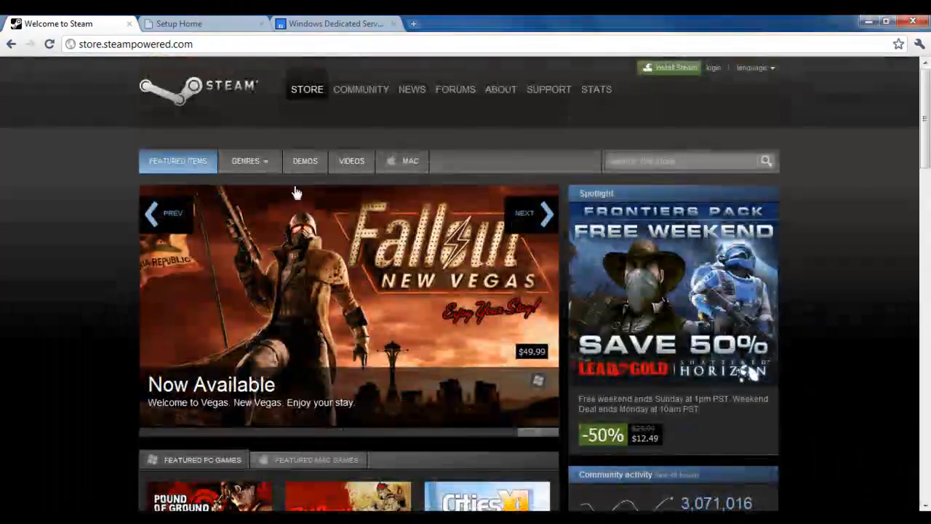
pyautogui.scroll(-3)
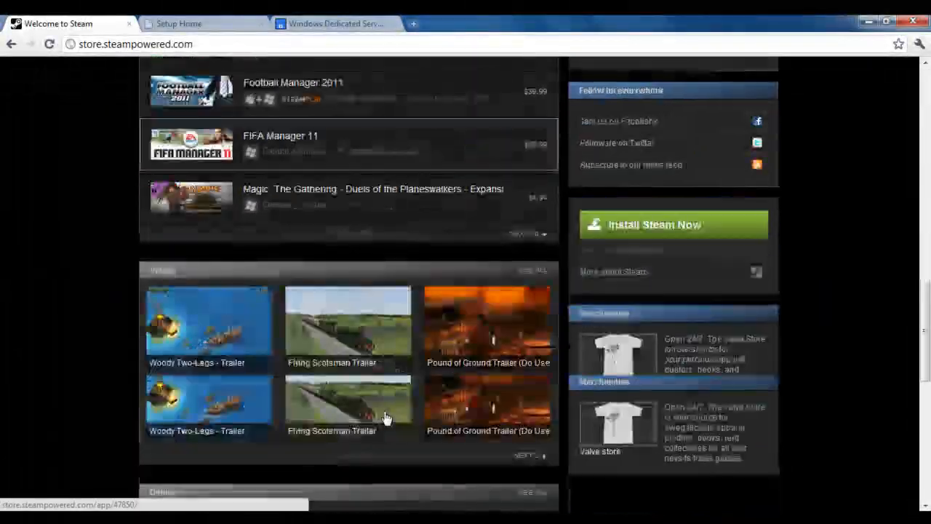
pyautogui.scroll(-3)
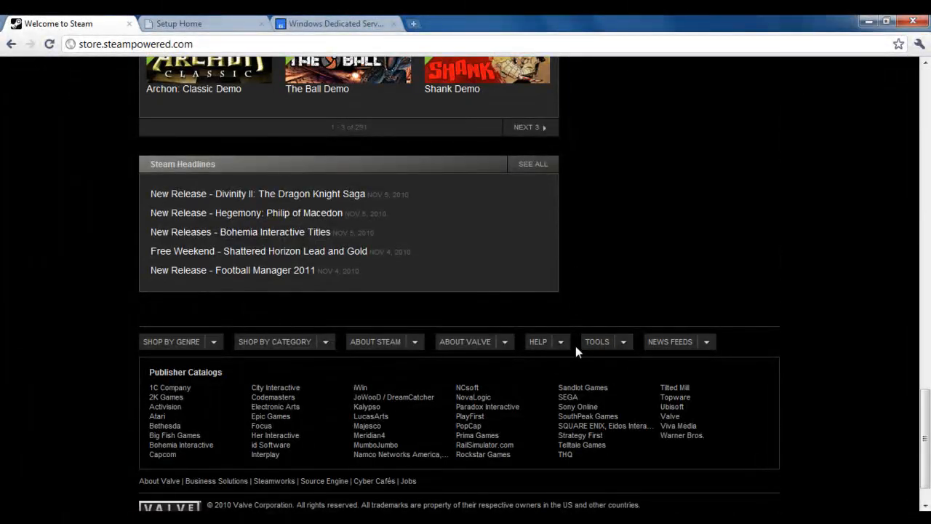
# - Download the Windows HLDS Update Tool from the server tools list
pyautogui.click(640, 358)
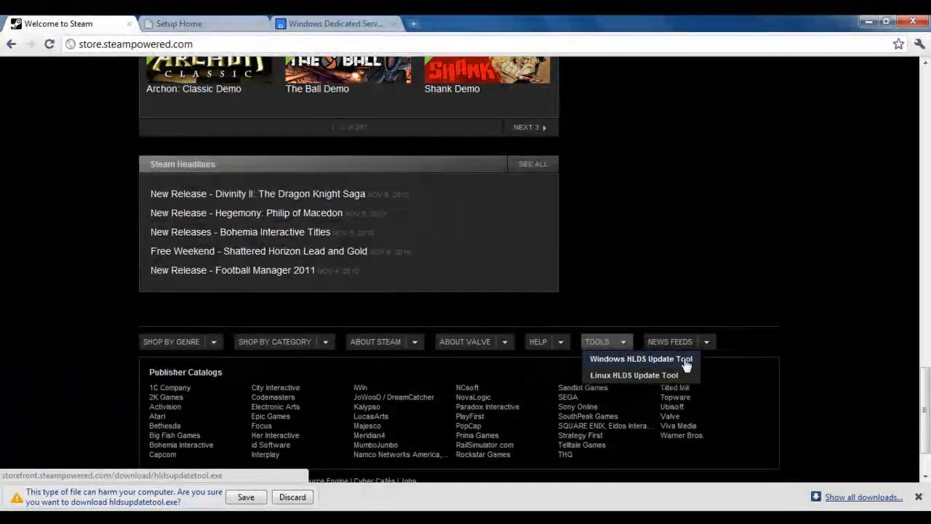
pyautogui.click(246, 498)
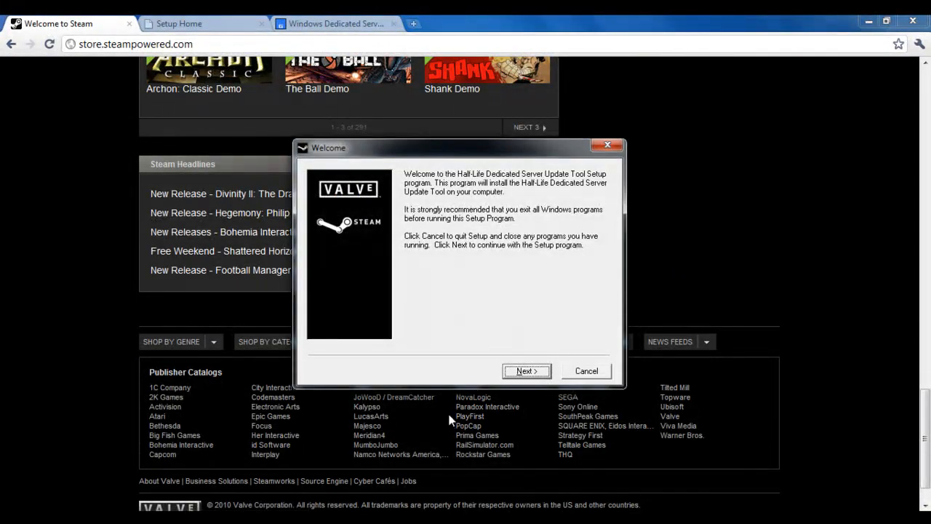
# - Accept the agreement and install the HLDS update tool into C:\srcds
pyautogui.click(527, 371)
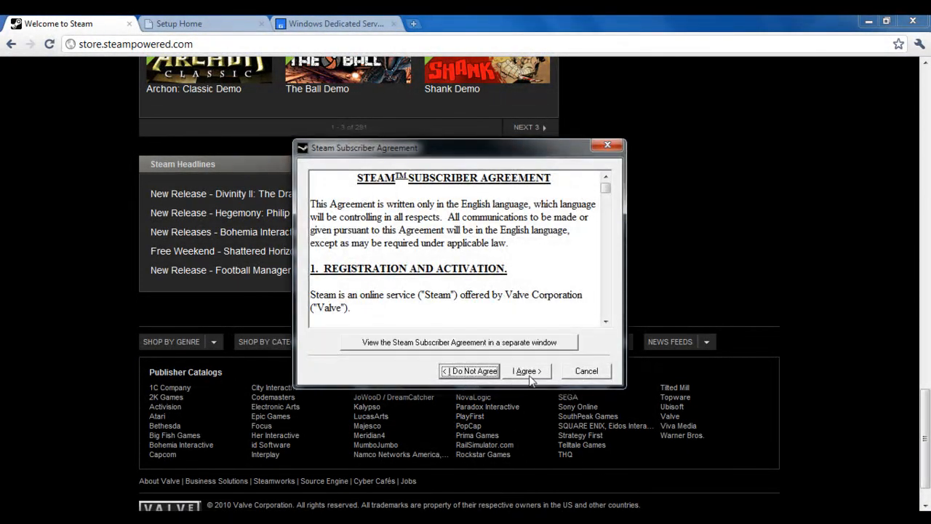
pyautogui.click(525, 371)
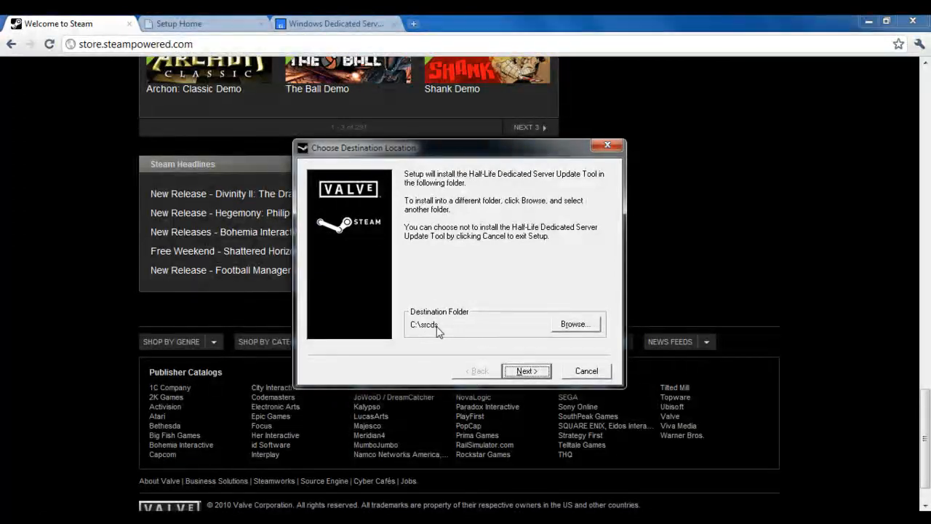
pyautogui.click(573, 323)
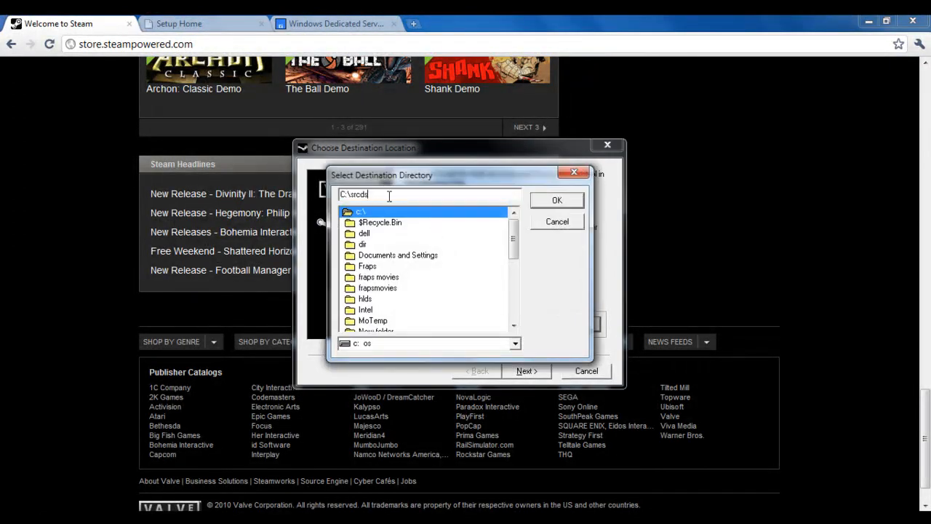
pyautogui.doubleClick(356, 195)
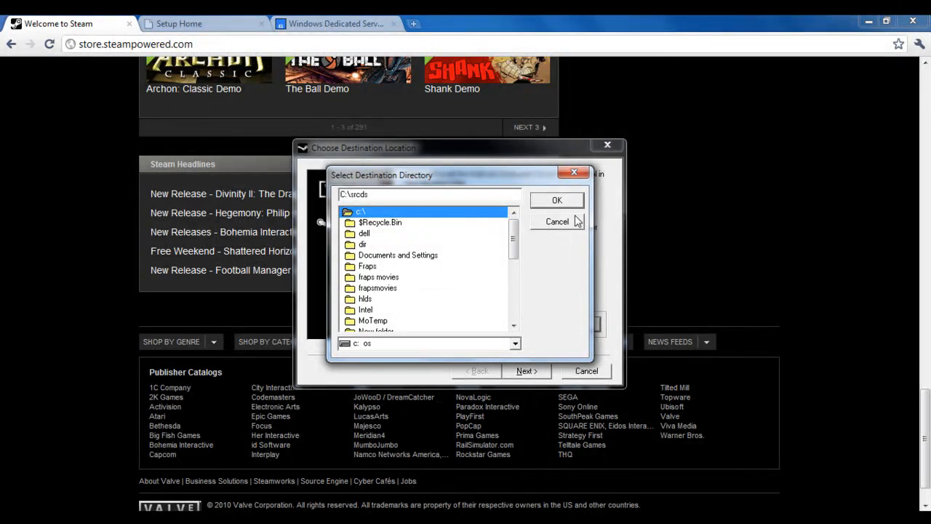
pyautogui.click(555, 200)
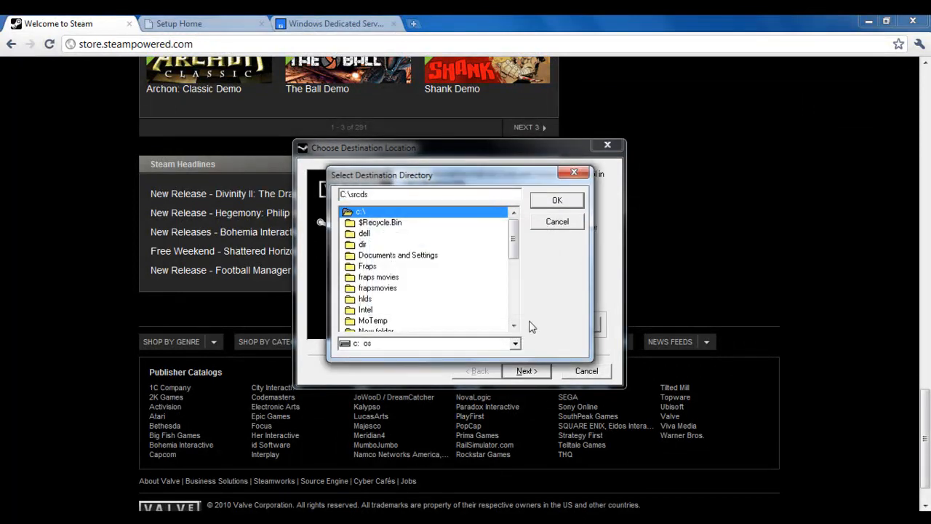
pyautogui.click(556, 201)
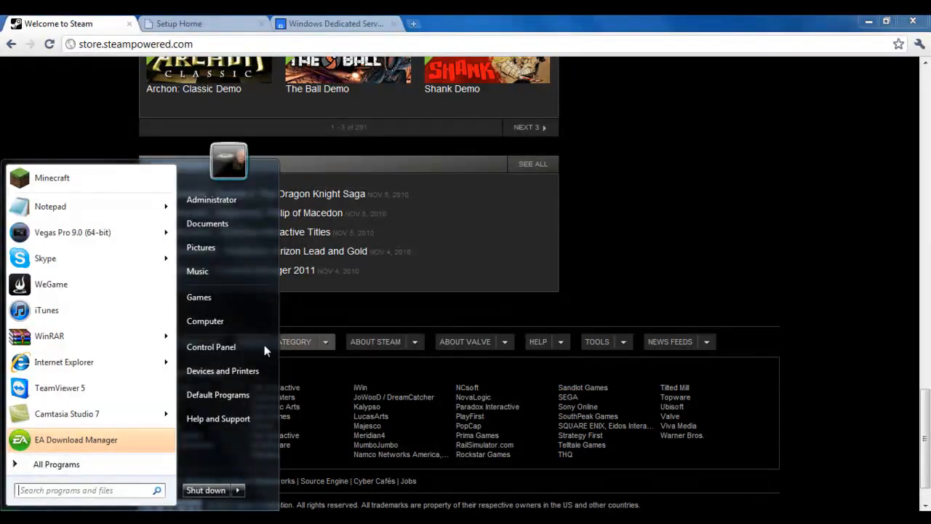
# - Browse Computer > OS (C:) > srcds to confirm the HldsUpdateTool files, then return to the wiki
pyautogui.click(205, 321)
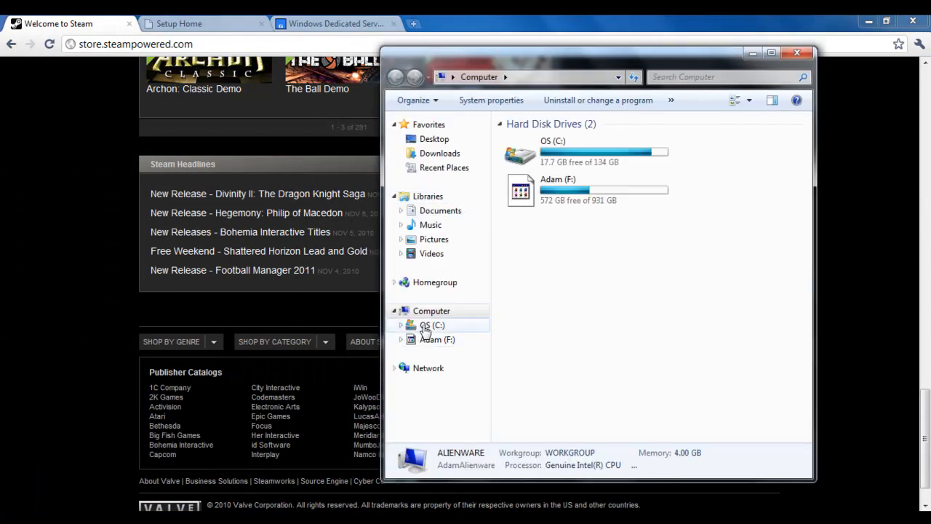
pyautogui.doubleClick(431, 324)
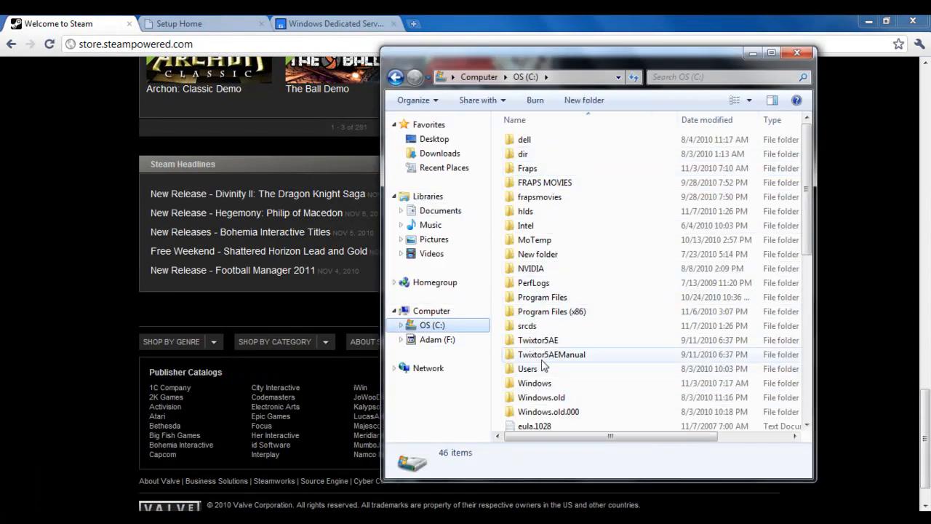
pyautogui.doubleClick(527, 325)
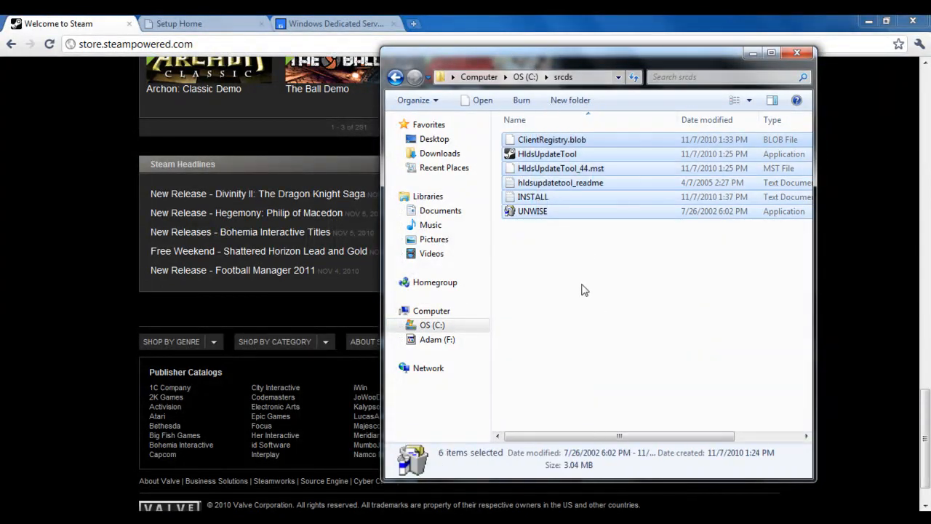
pyautogui.click(654, 291)
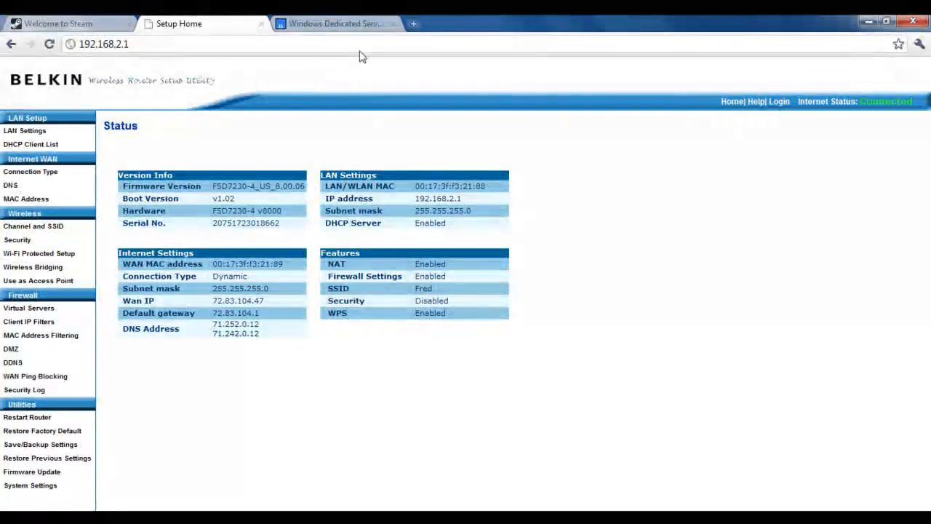
pyautogui.click(337, 24)
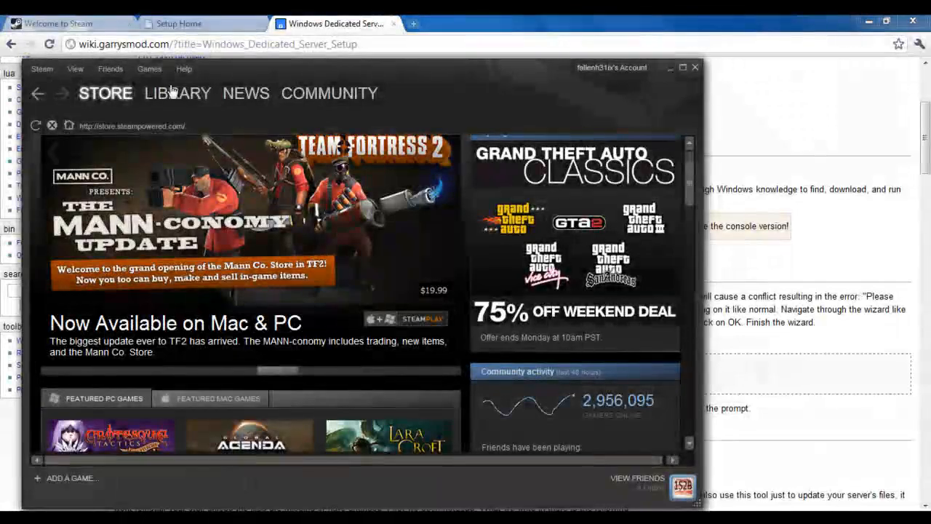
# - In cmd run cd \srcds then hldsupdatetool to print its usage help, then return to the wiki guide
pyautogui.click(178, 93)
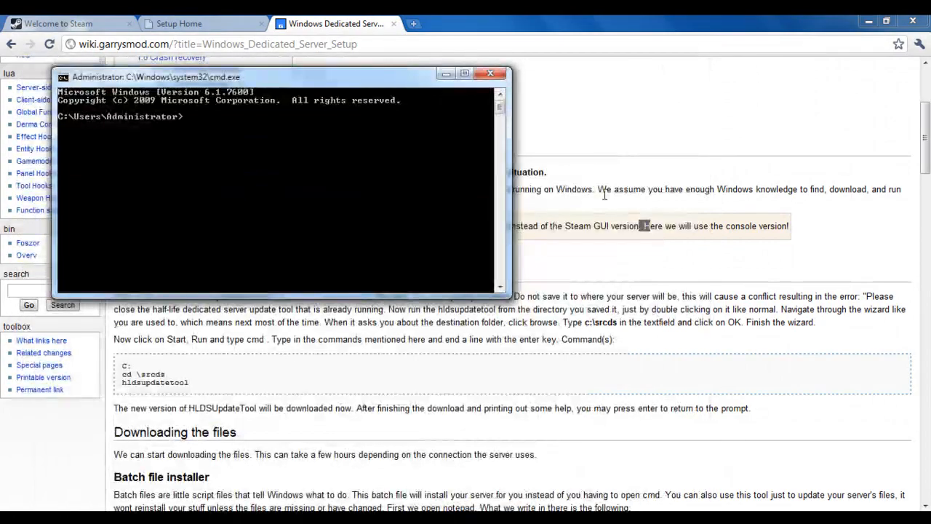
pyautogui.moveTo(410, 183)
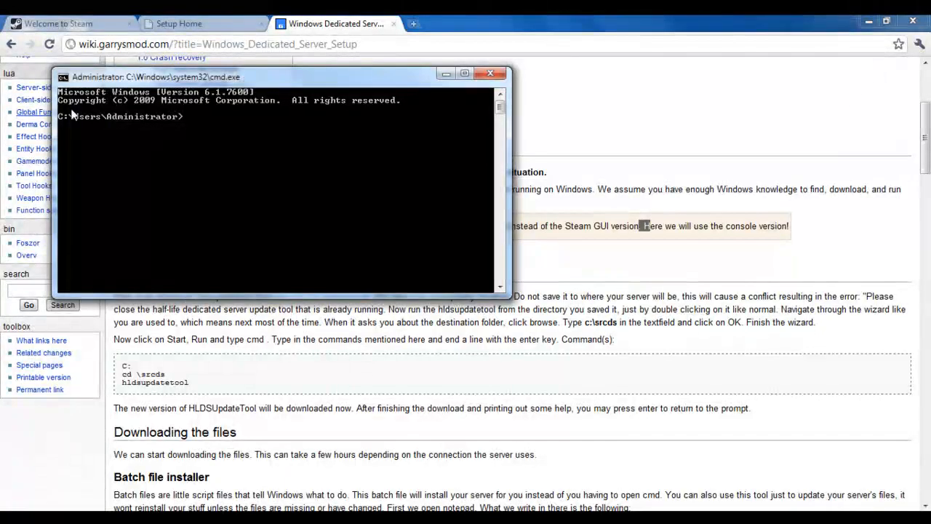
pyautogui.moveTo(211, 133)
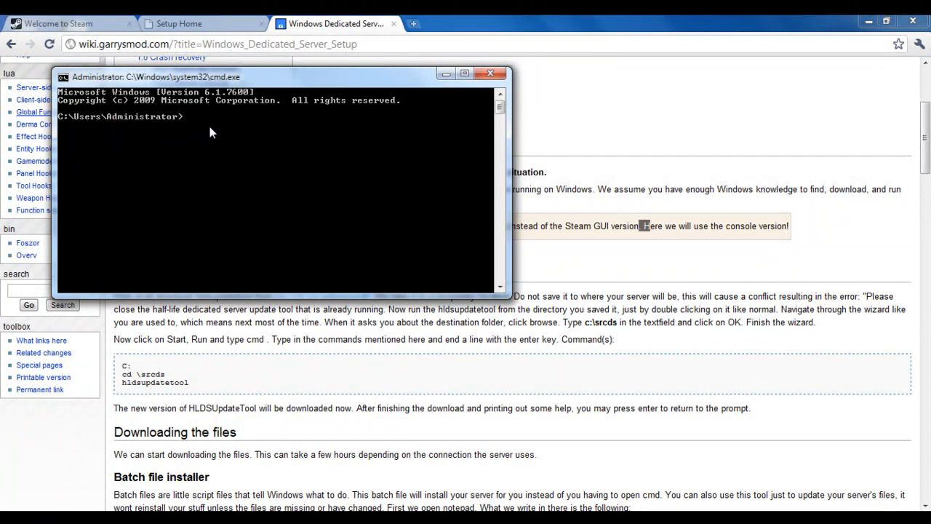
pyautogui.write('cd')
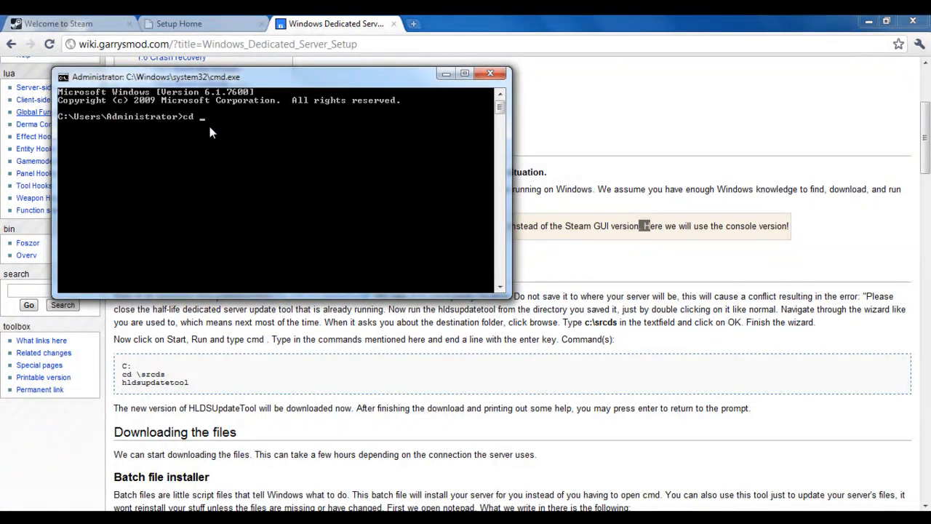
pyautogui.write('\\srcds')
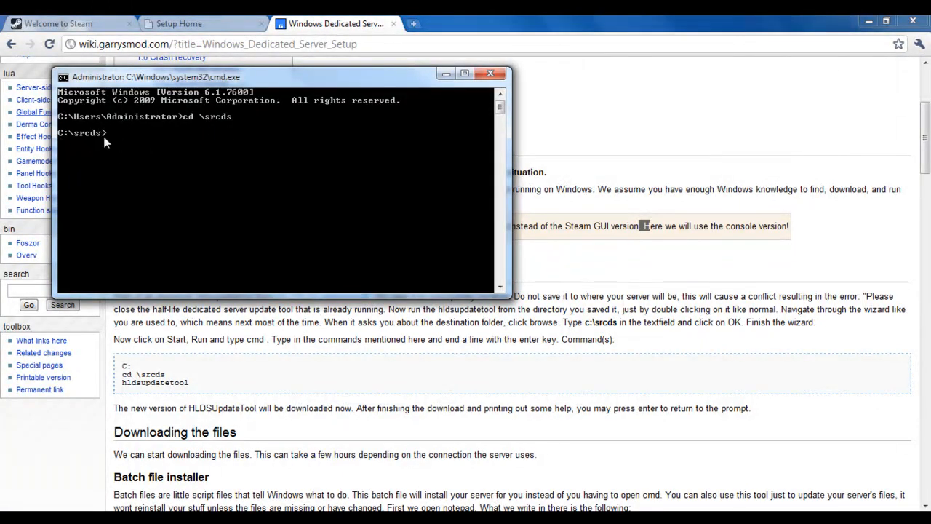
pyautogui.write('hl')
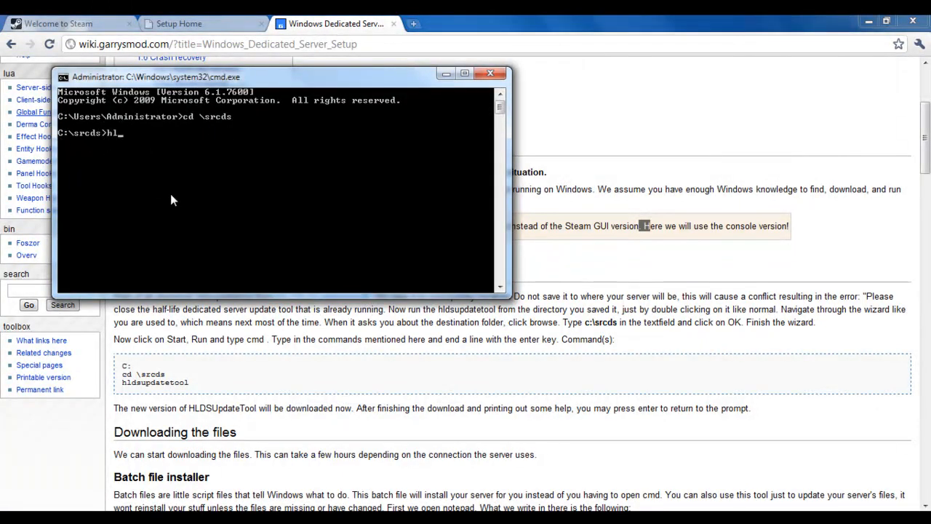
pyautogui.write('dsupdatetool')
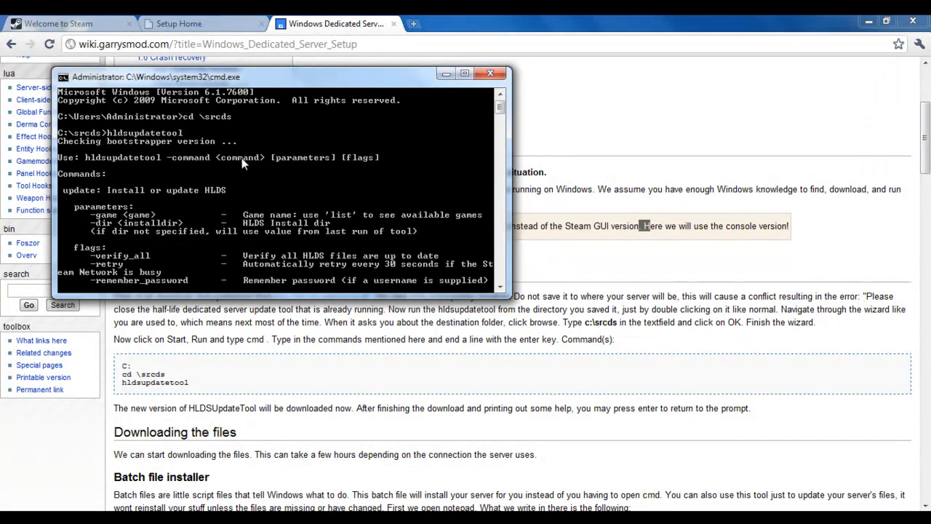
pyautogui.scroll(-3)
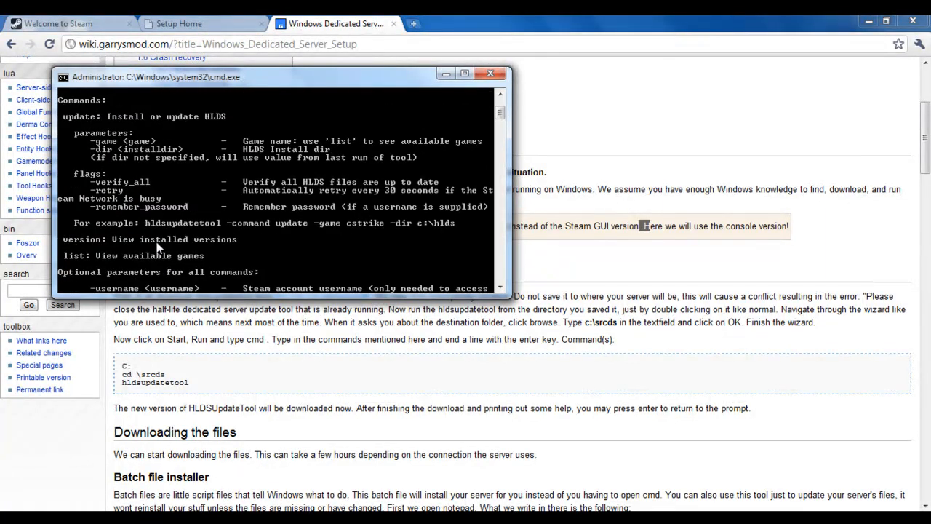
pyautogui.press('enter')
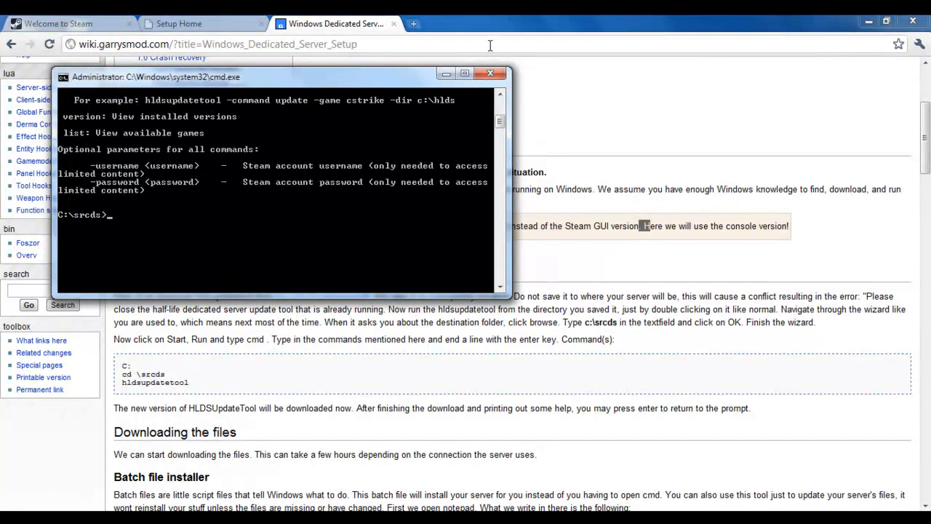
pyautogui.click(491, 73)
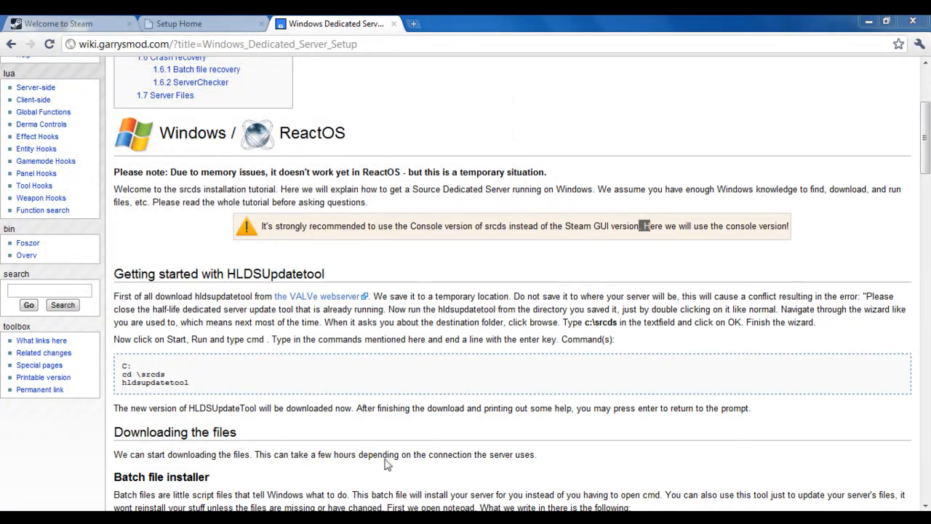
# - Create a desktop text document named update and paste in the hldsupdatetool batch script
pyautogui.scroll(-3)
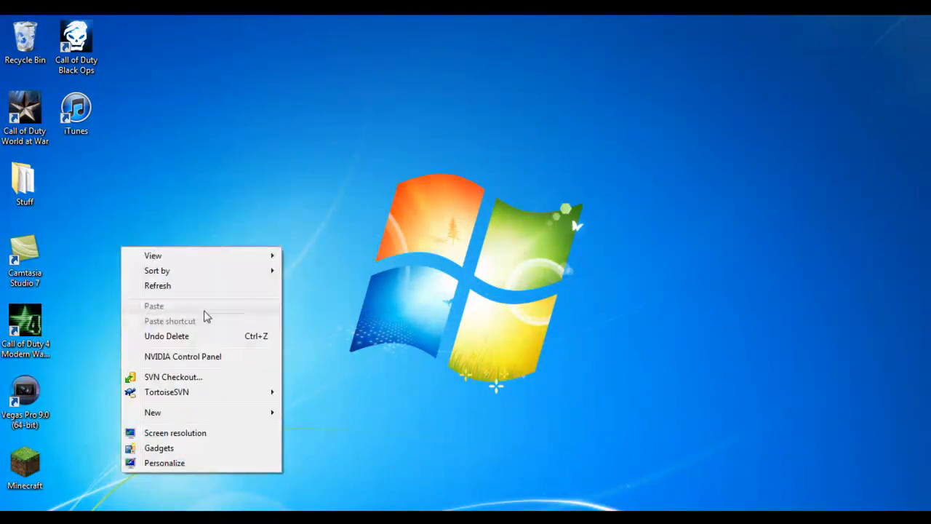
pyautogui.click(152, 413)
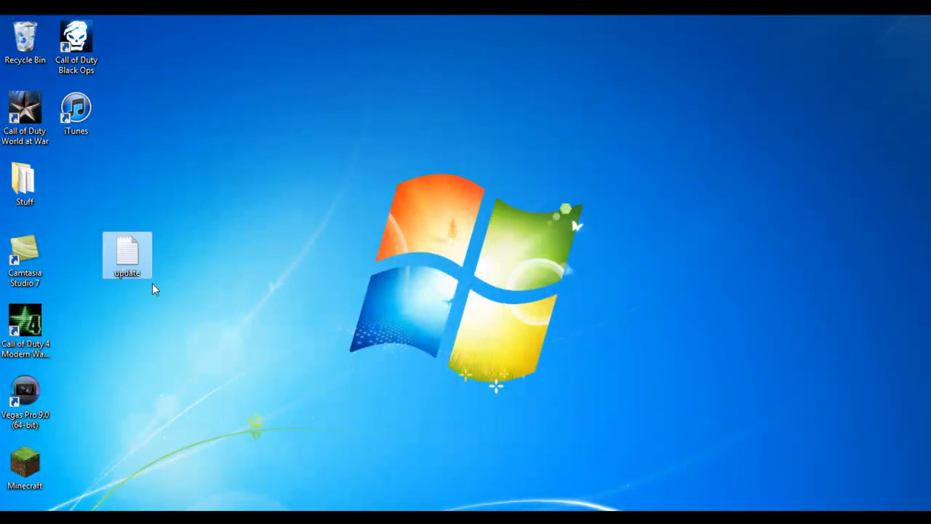
pyautogui.doubleClick(126, 255)
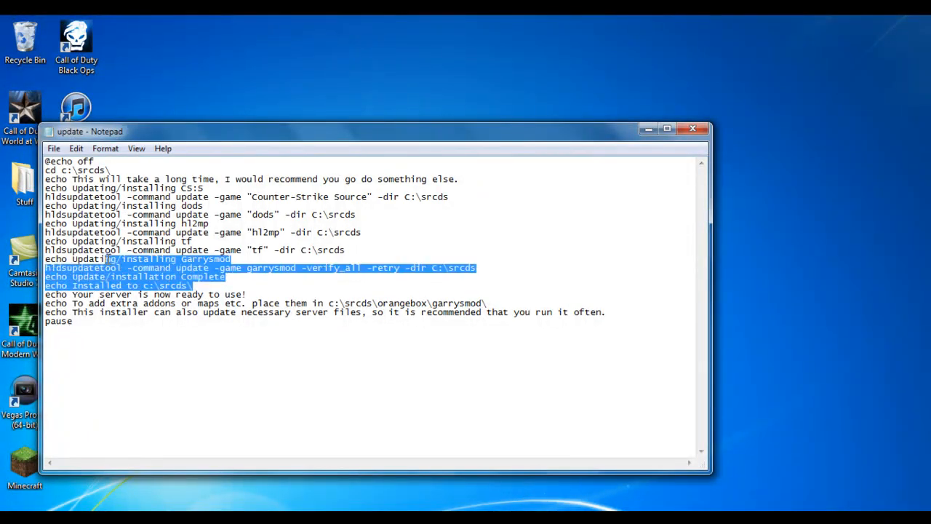
# - Save the script as update.bat on the desktop with type All Files
pyautogui.click(52, 149)
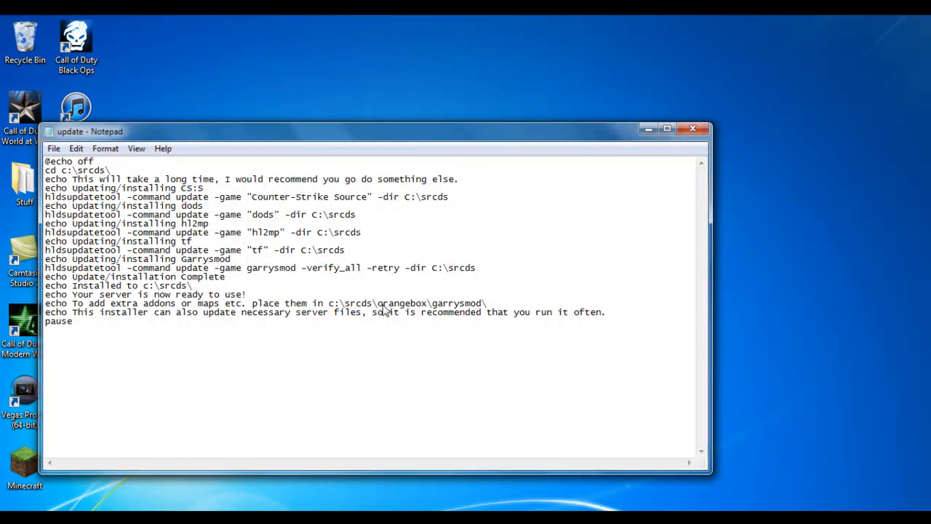
pyautogui.click(53, 149)
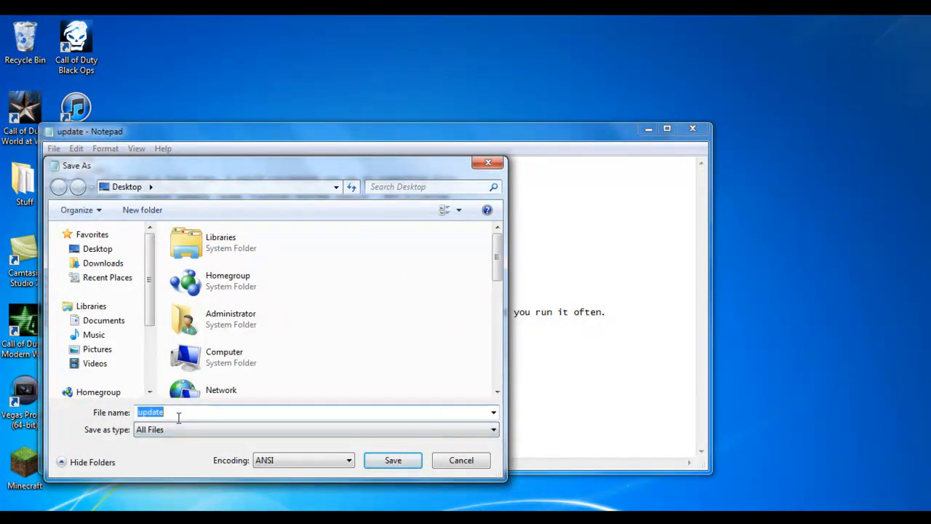
pyautogui.write('.bat')
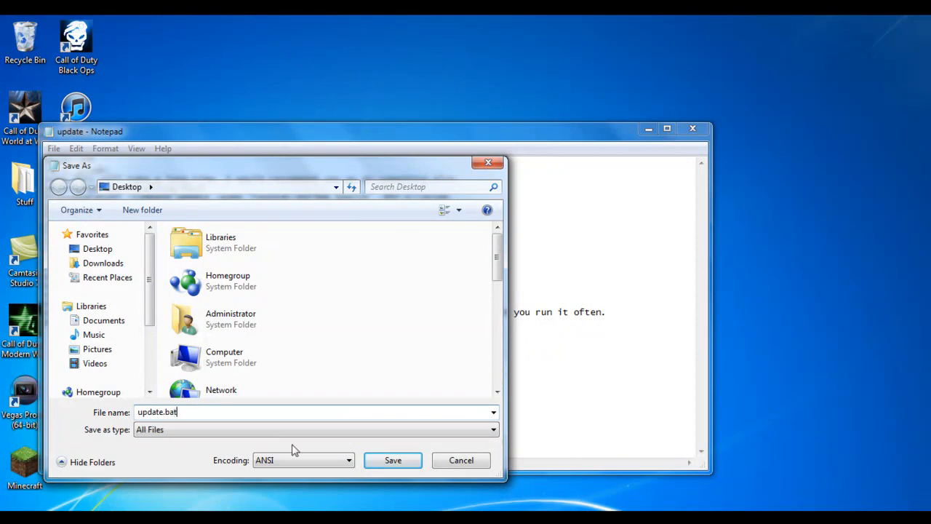
pyautogui.click(393, 460)
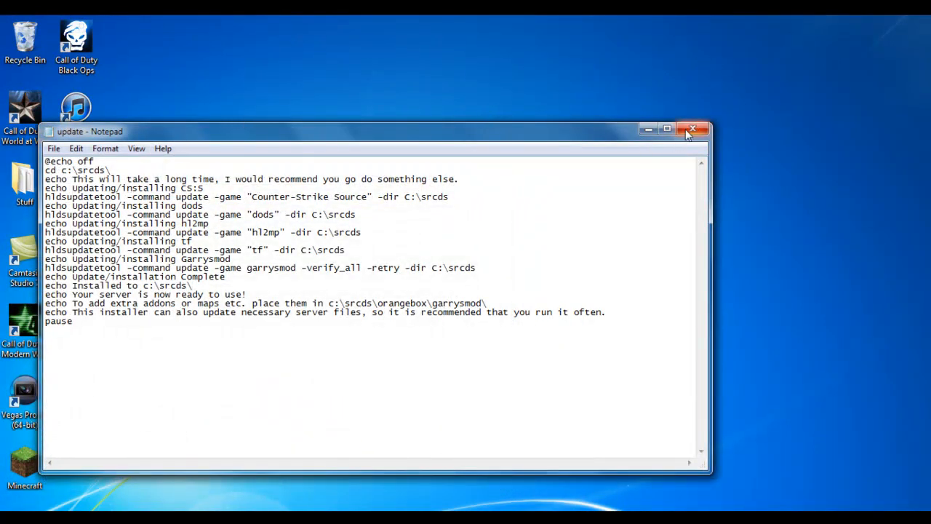
# - Close Notepad and run update.bat so server content downloads into C:\srcds
pyautogui.click(693, 128)
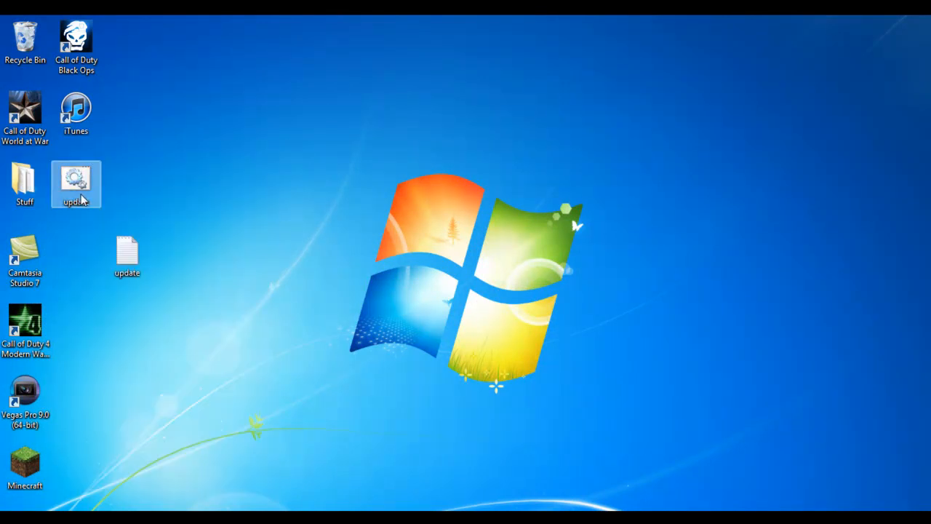
pyautogui.doubleClick(76, 183)
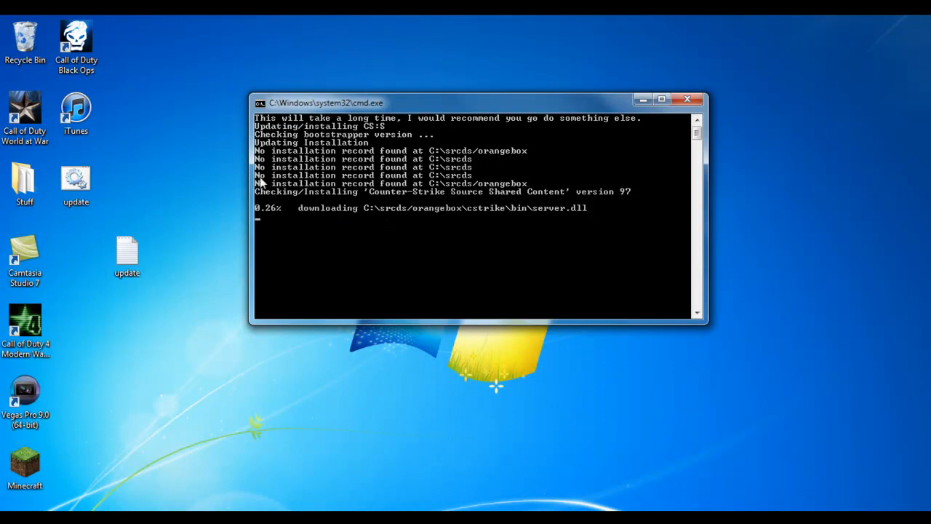
pyautogui.moveTo(280, 250)
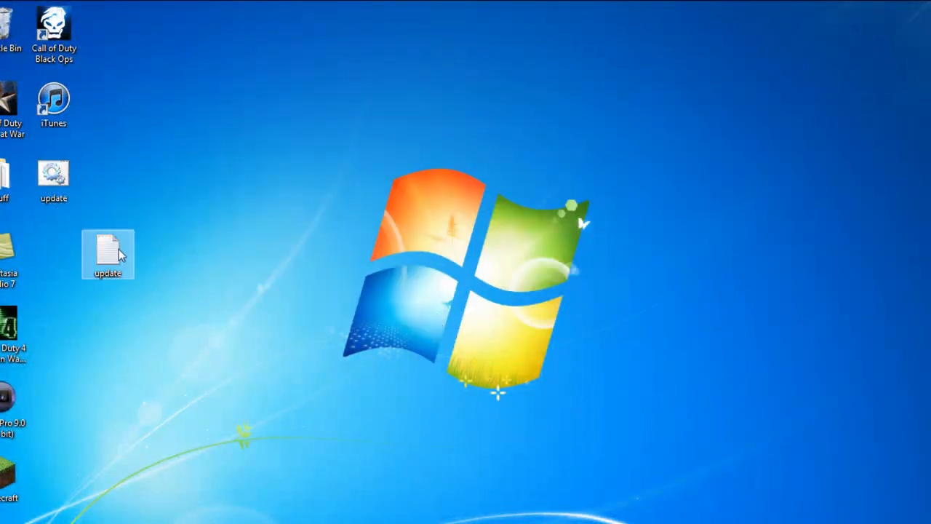
# - Compare the router page address 192.168.2.1 with the Default Gateway shown by ipconfig
pyautogui.click(7, 516)
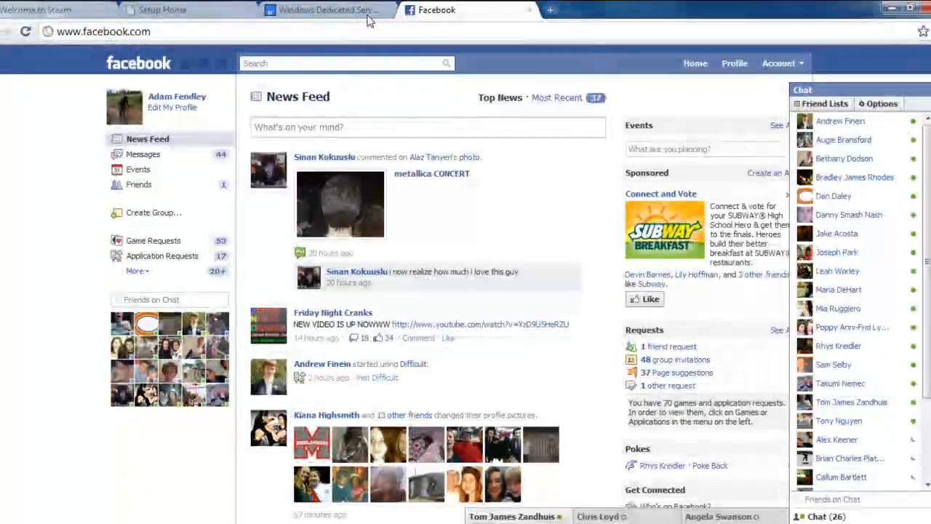
pyautogui.click(163, 8)
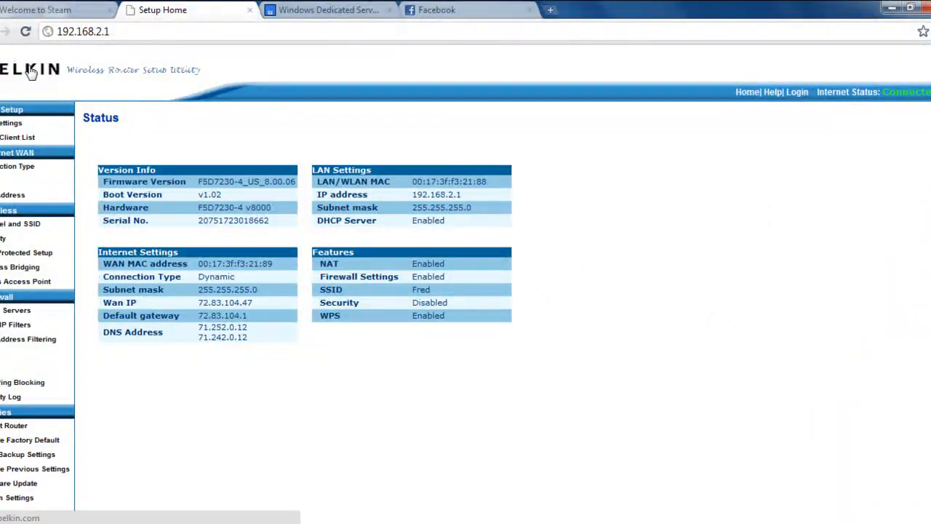
pyautogui.click(82, 32)
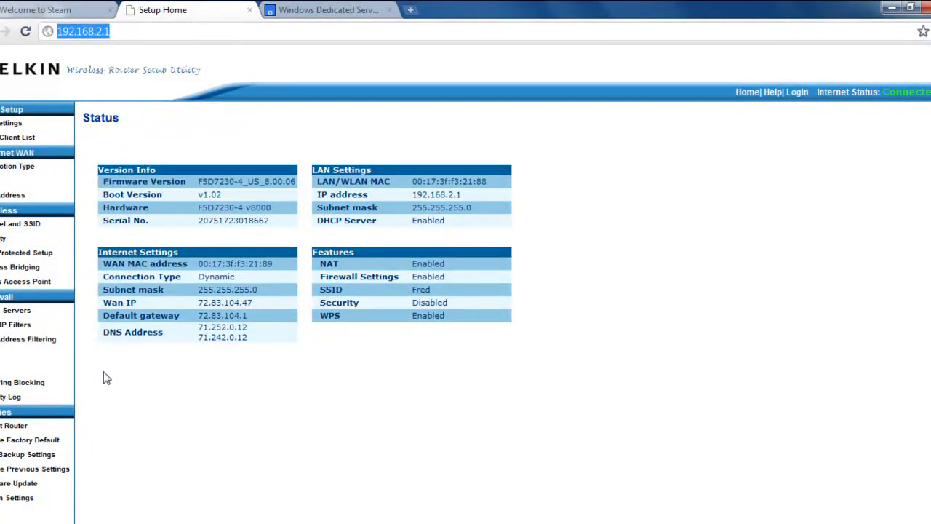
pyautogui.moveTo(282, 349)
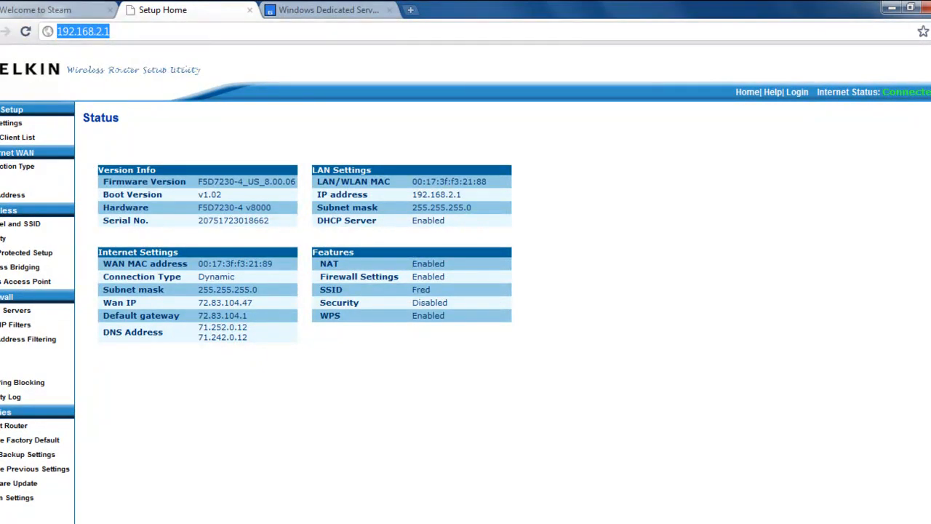
pyautogui.click(7, 521)
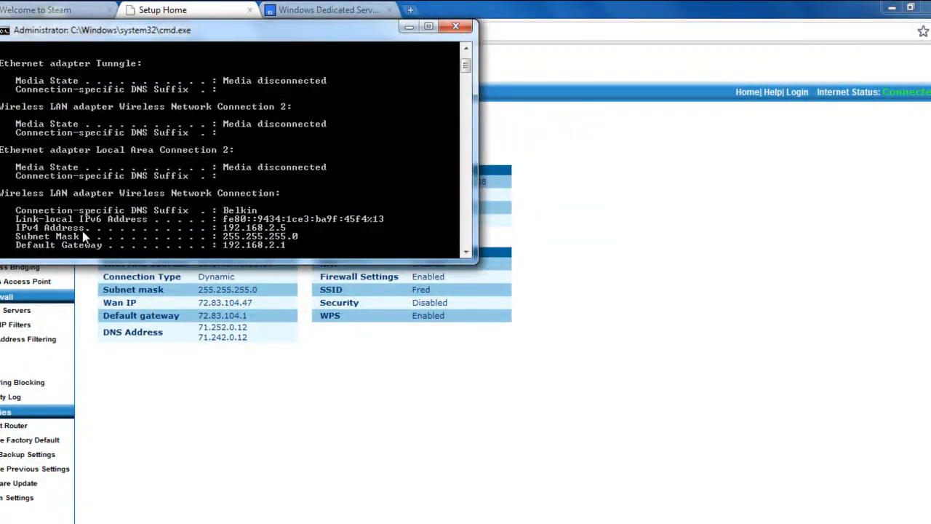
pyautogui.moveTo(17, 250)
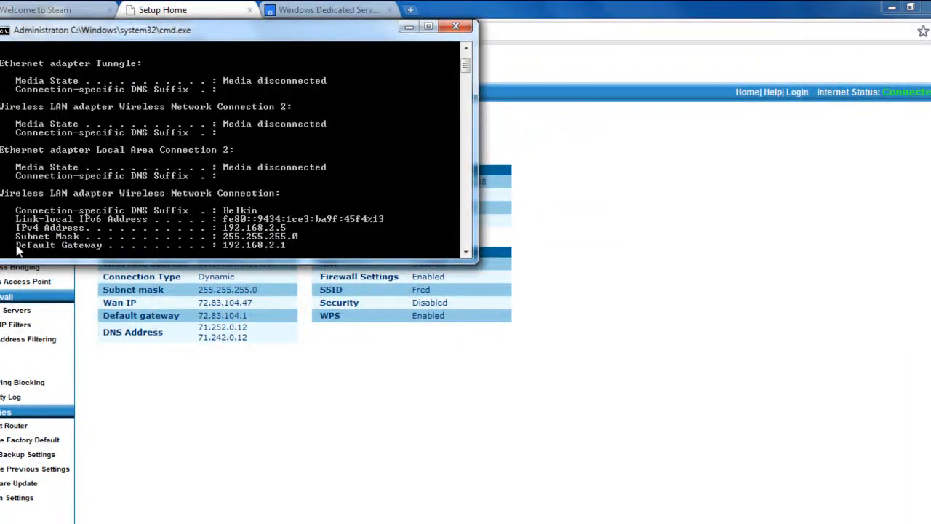
pyautogui.moveTo(71, 245)
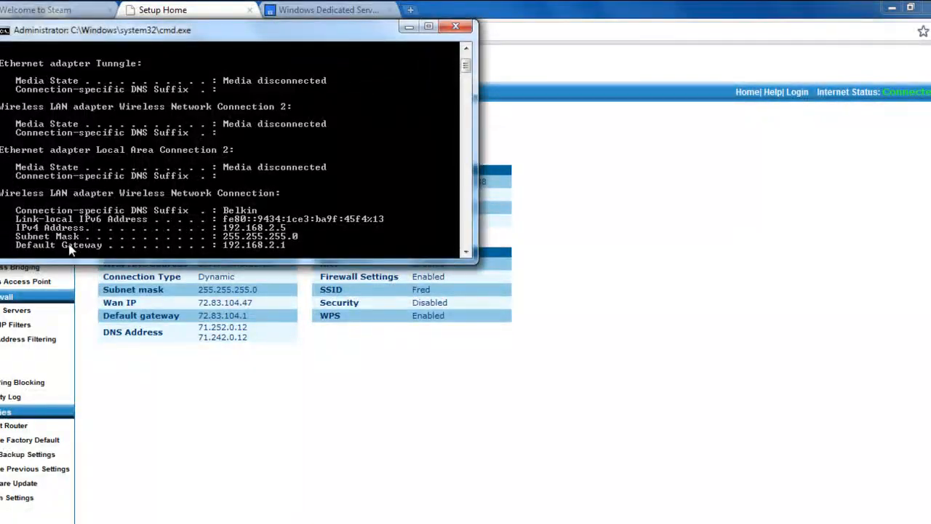
pyautogui.moveTo(235, 251)
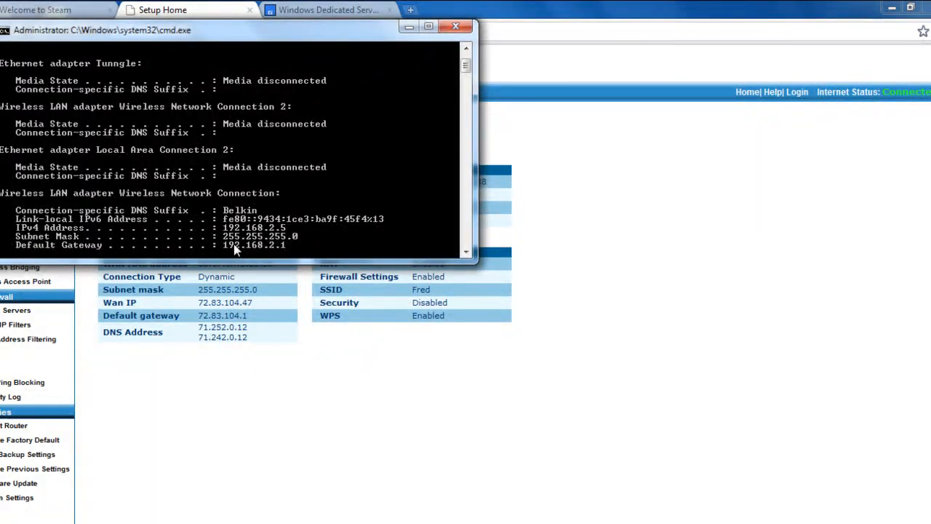
pyautogui.click(454, 27)
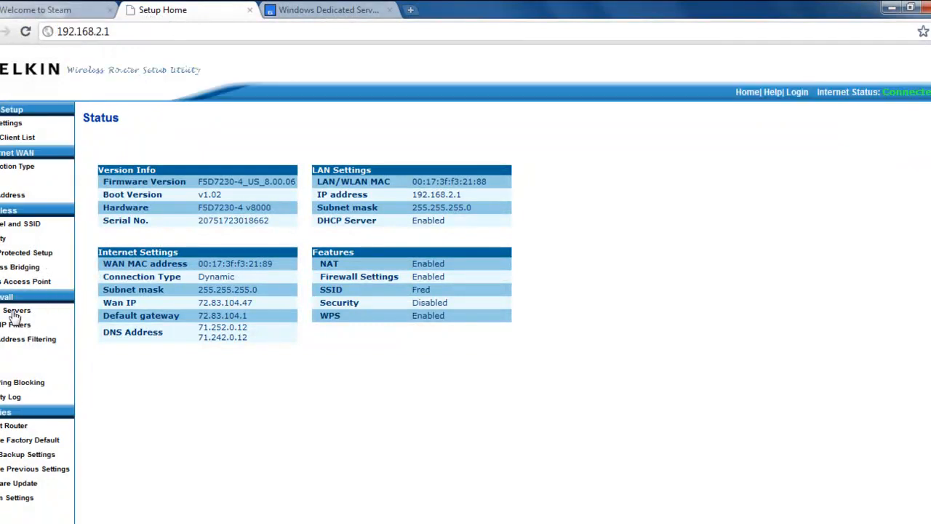
# - Log in to Virtual Servers with a blank password and start the gmod entry in row 11
pyautogui.click(16, 310)
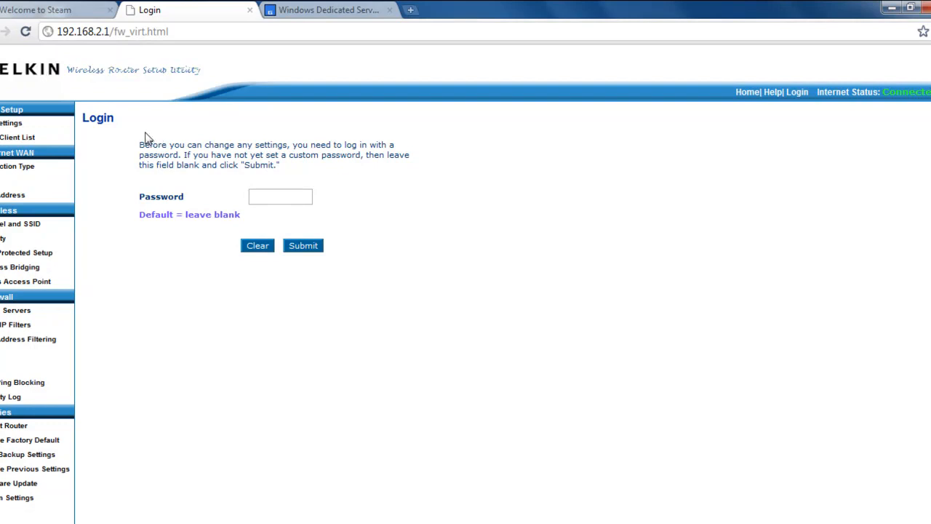
pyautogui.moveTo(352, 281)
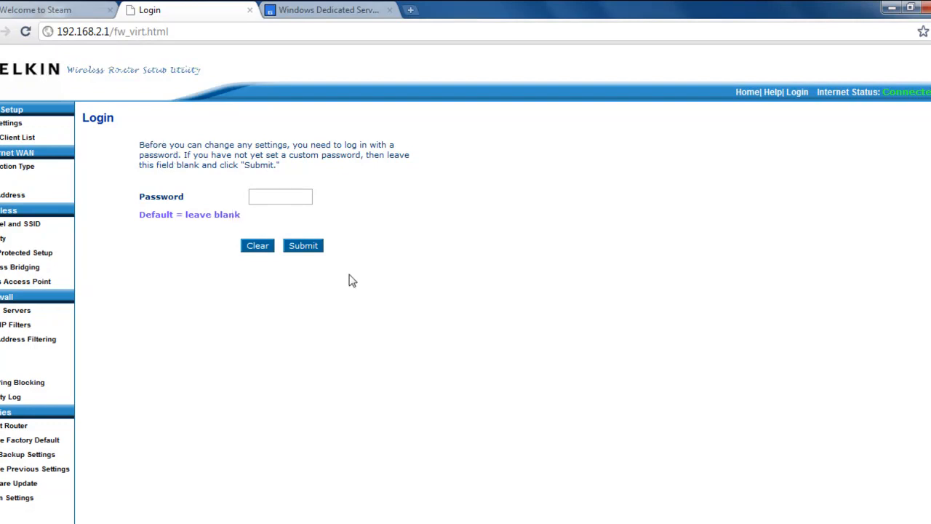
pyautogui.click(303, 244)
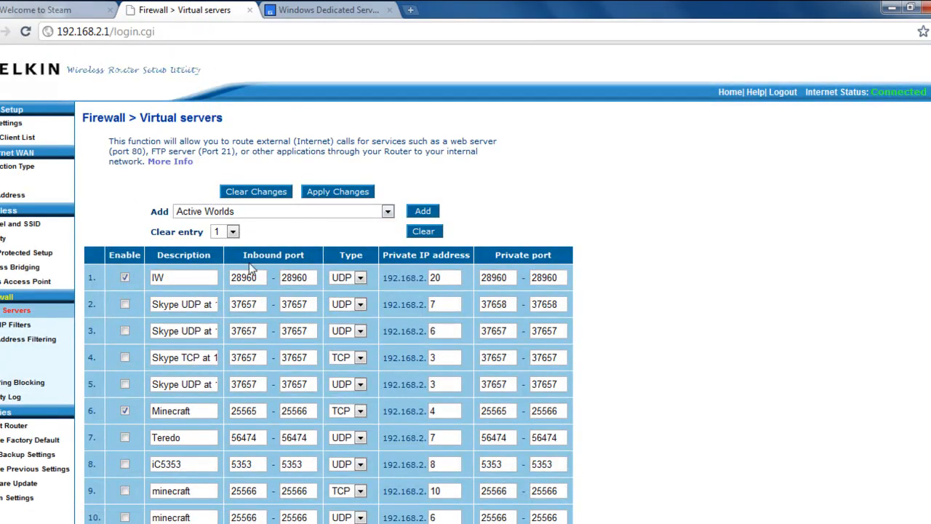
pyautogui.scroll(-3)
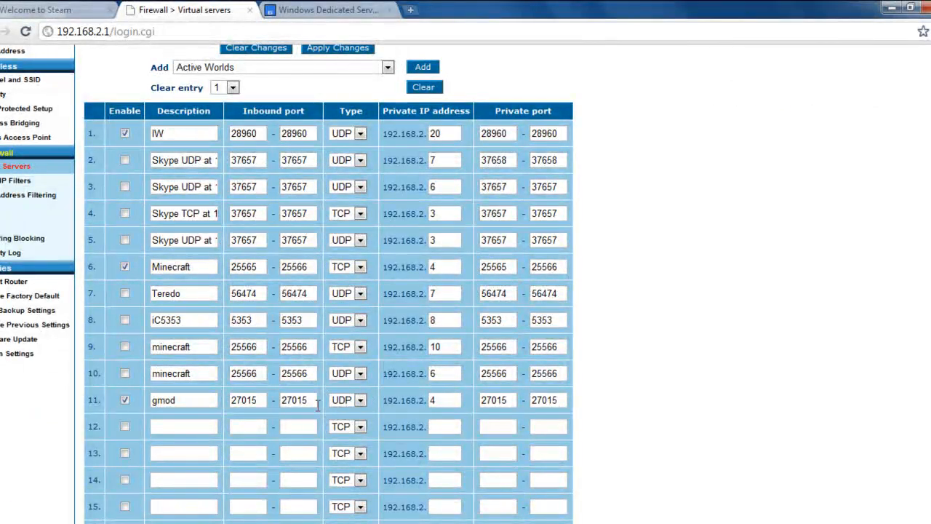
pyautogui.doubleClick(184, 398)
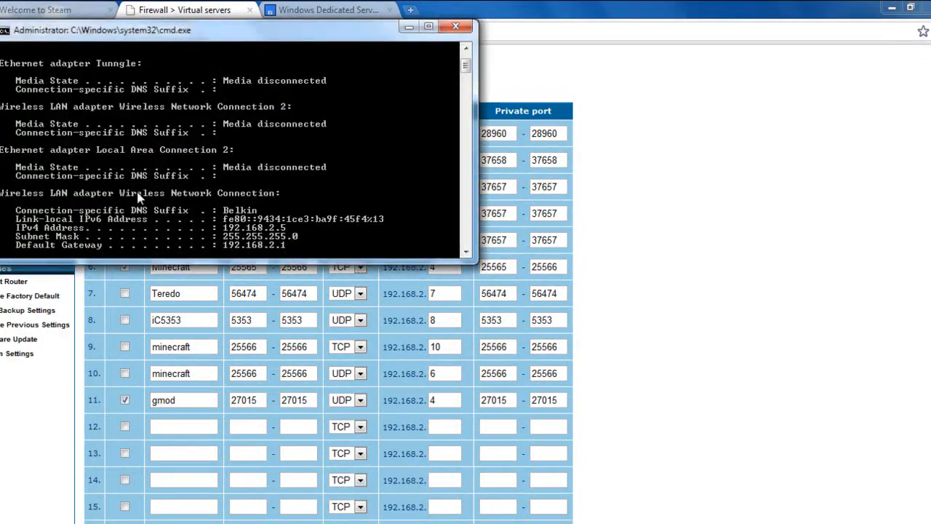
# - Forward UDP port 27015 to 192.168.2.4 as gmod and apply the changes
pyautogui.scroll(-3)
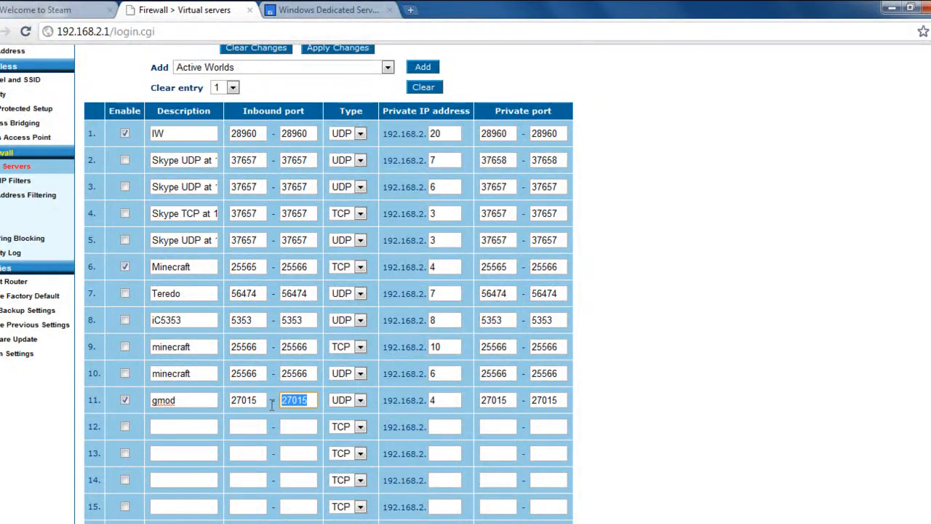
pyautogui.click(247, 400)
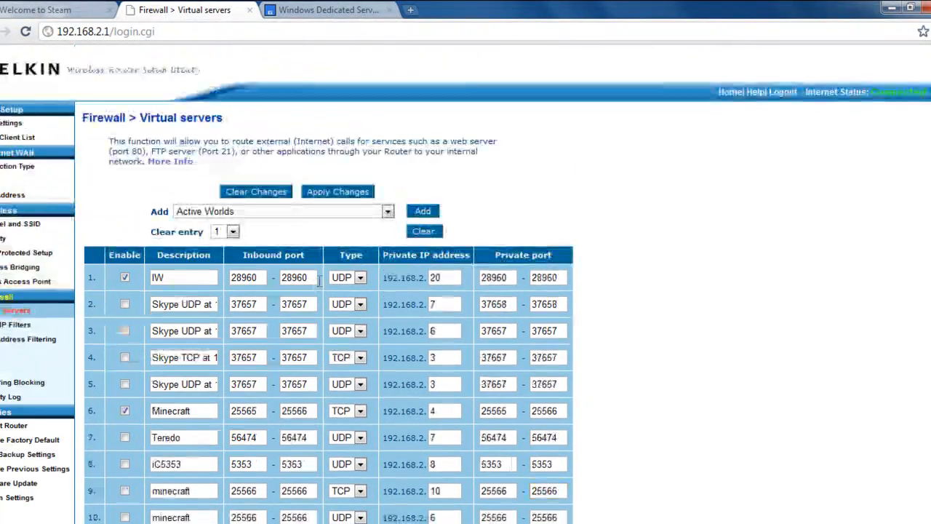
pyautogui.scroll(-3)
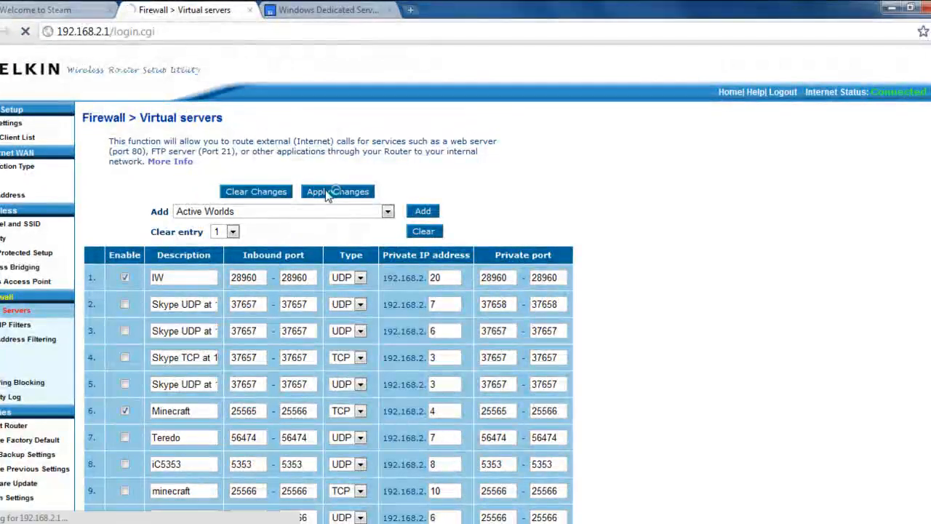
pyautogui.click(337, 192)
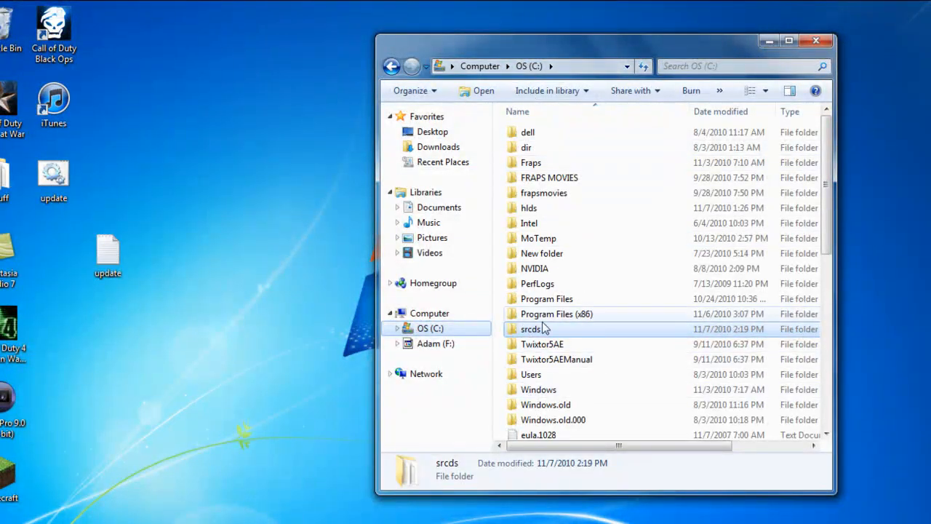
# - Navigate into C:\srcds\orangebox
pyautogui.doubleClick(531, 329)
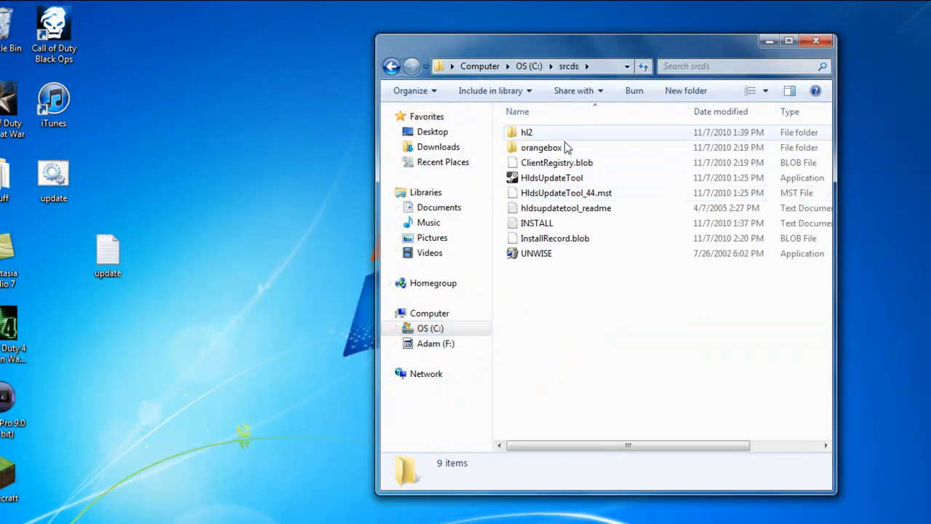
pyautogui.click(541, 147)
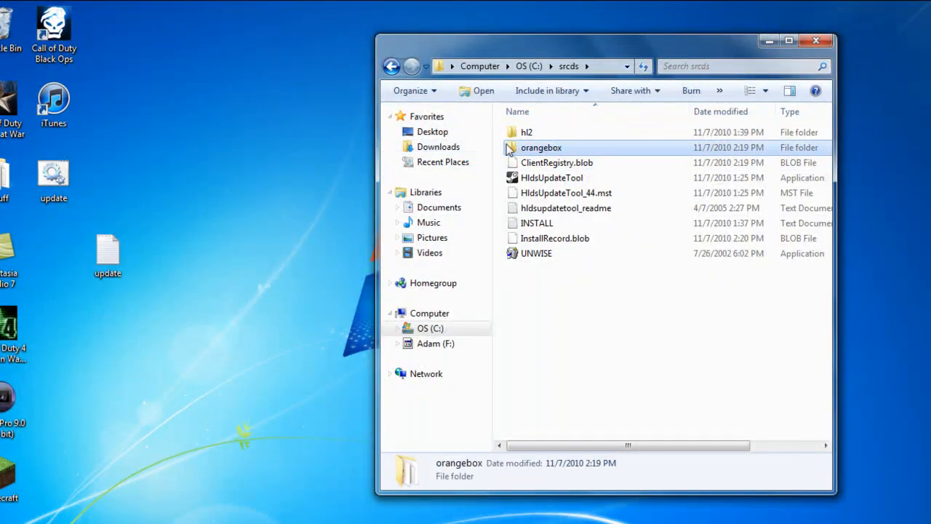
pyautogui.click(526, 131)
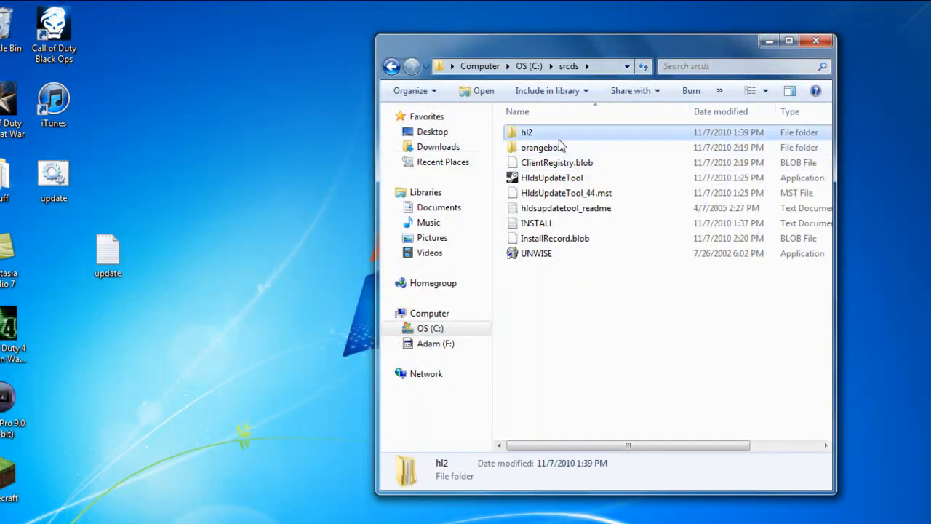
pyautogui.click(541, 147)
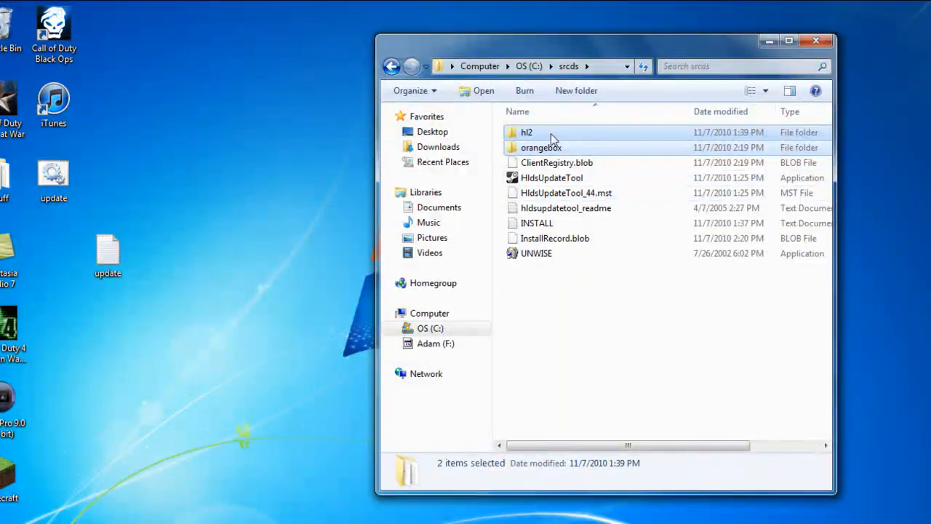
pyautogui.doubleClick(541, 147)
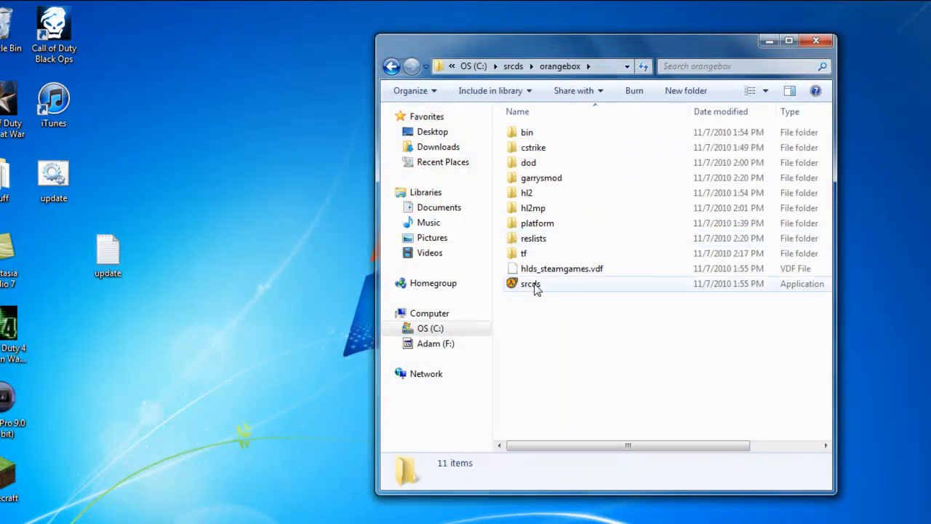
# - Send an srcds.exe shortcut to the desktop and name it start server
pyautogui.click(530, 282)
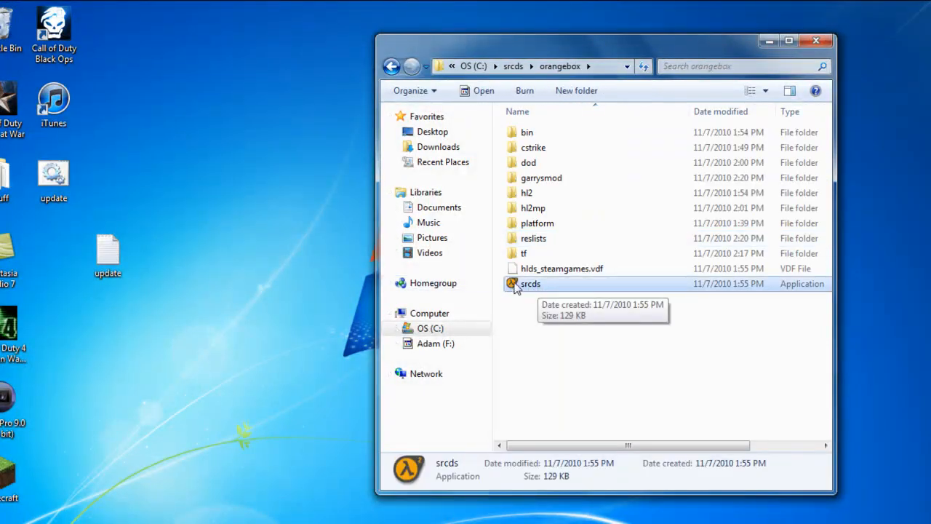
pyautogui.rightClick(530, 282)
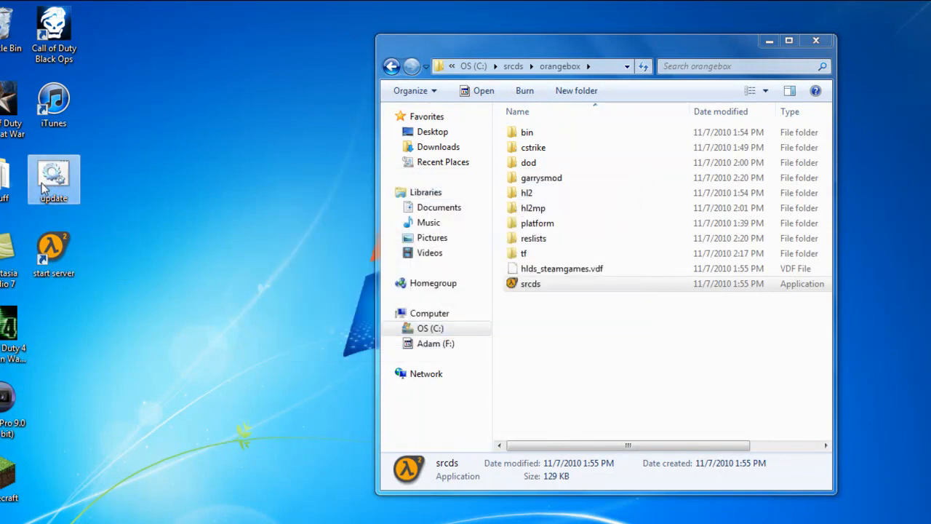
pyautogui.moveTo(66, 186)
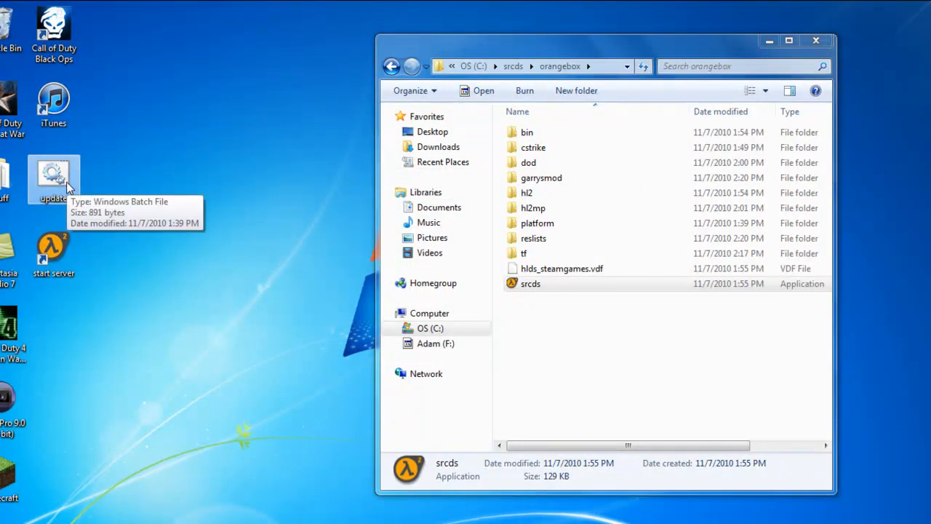
pyautogui.moveTo(22, 158)
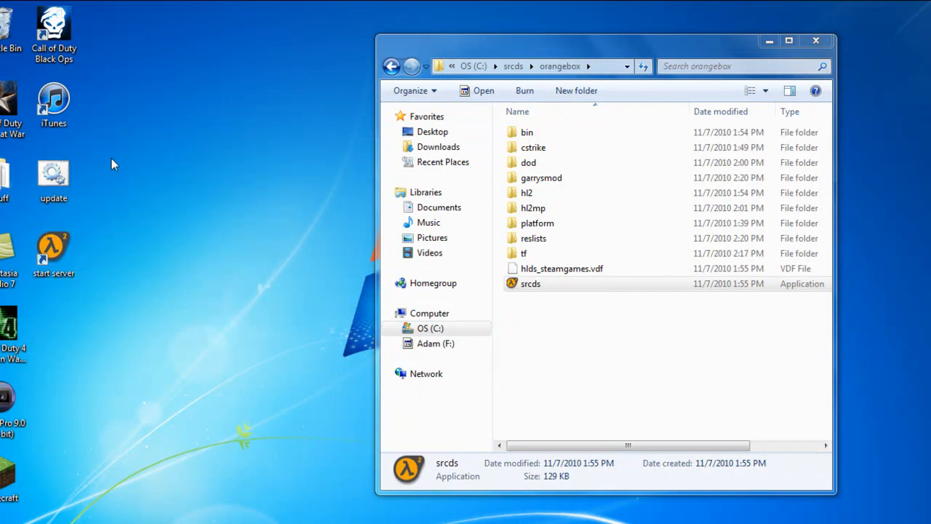
pyautogui.click(54, 250)
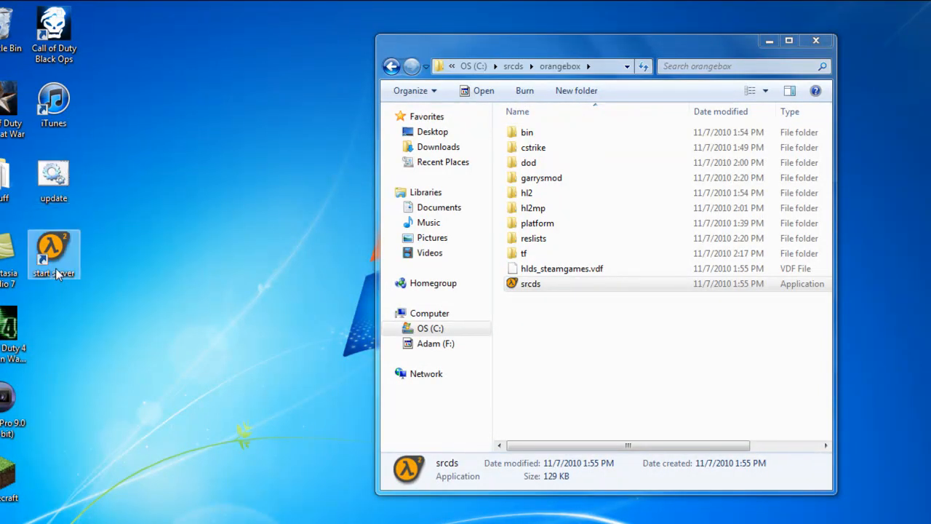
pyautogui.moveTo(54, 255)
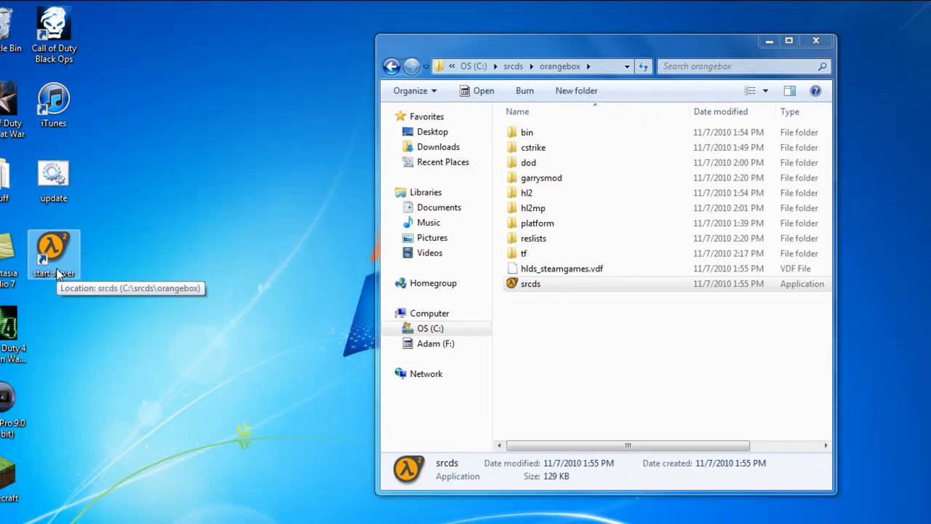
# - Append -game garrysmod to the start server shortcut's Target in Properties
pyautogui.rightClick(54, 254)
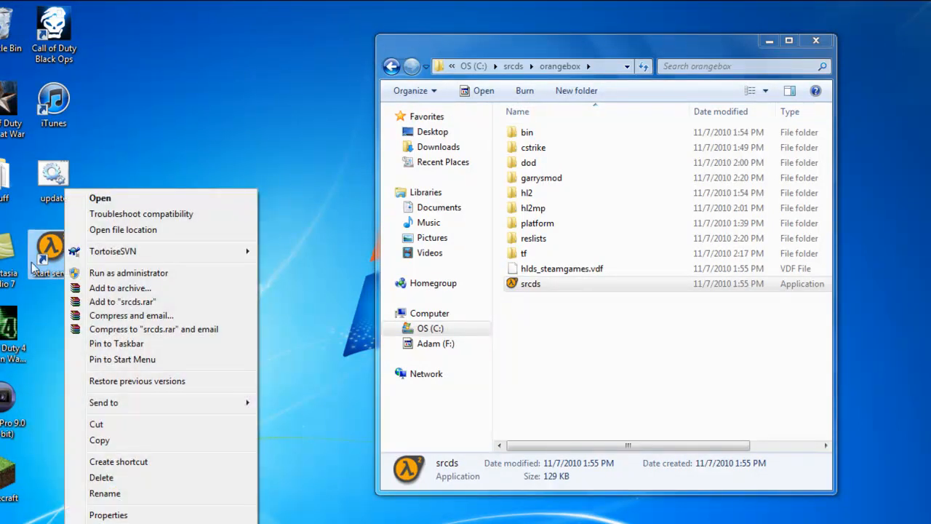
pyautogui.click(108, 515)
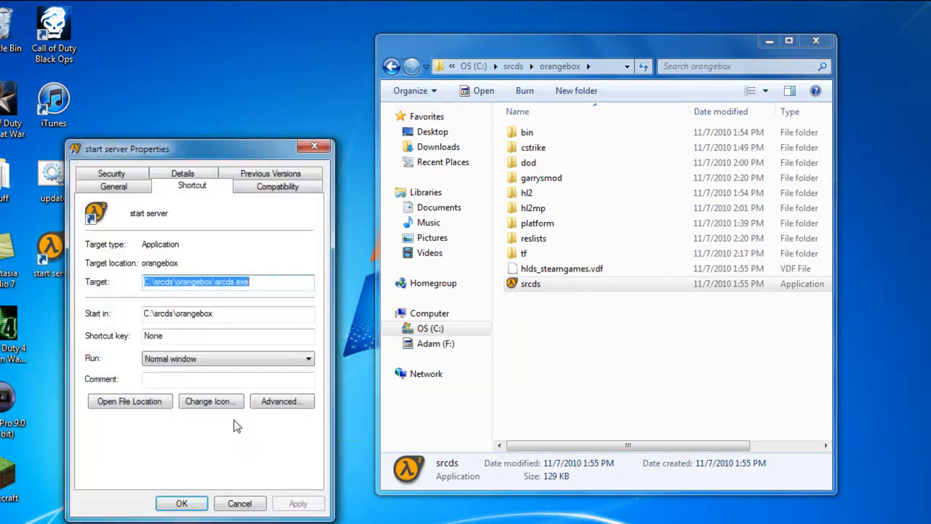
pyautogui.click(279, 282)
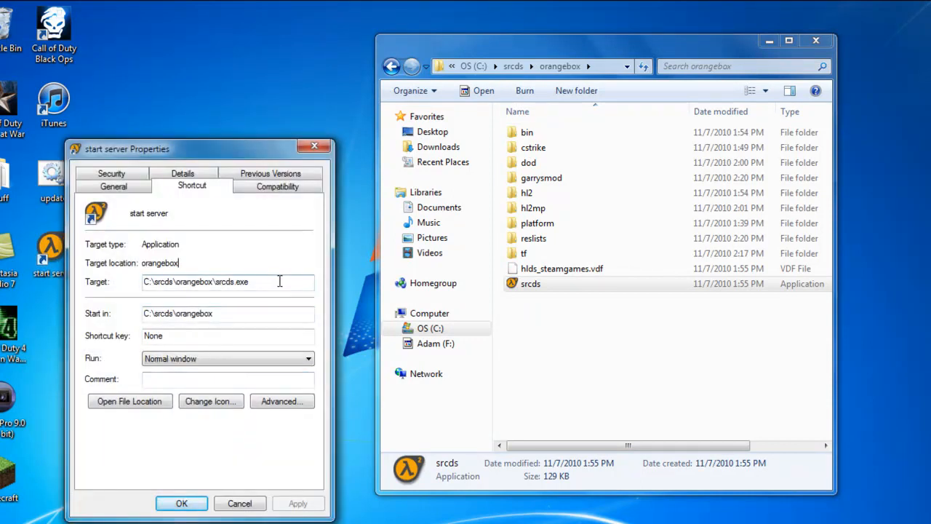
pyautogui.write('-game')
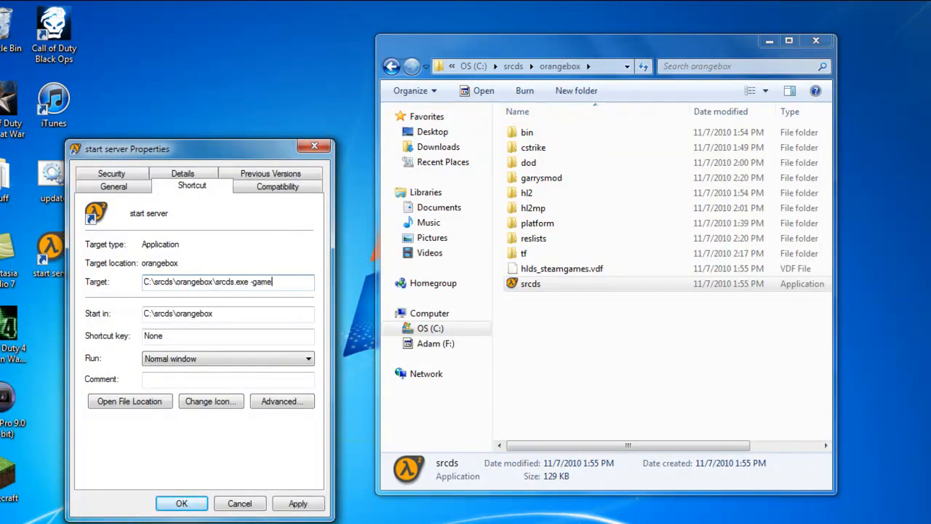
pyautogui.write('garrysmod')
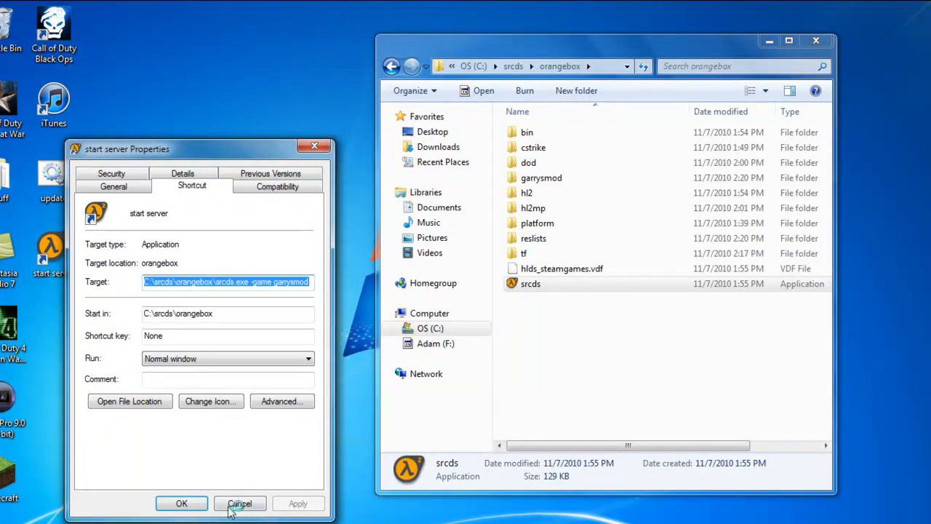
# - Choose Garry's Mod as the game for the new dedicated server
pyautogui.click(240, 503)
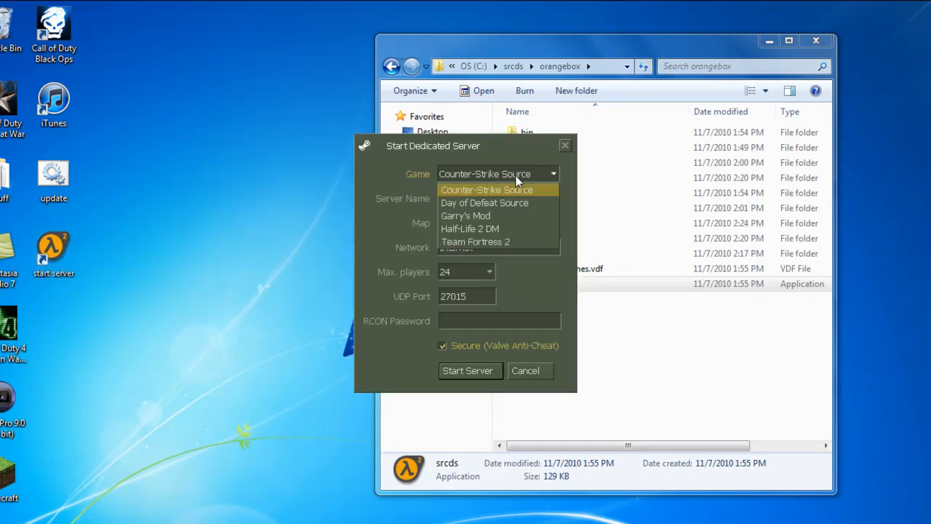
pyautogui.click(465, 216)
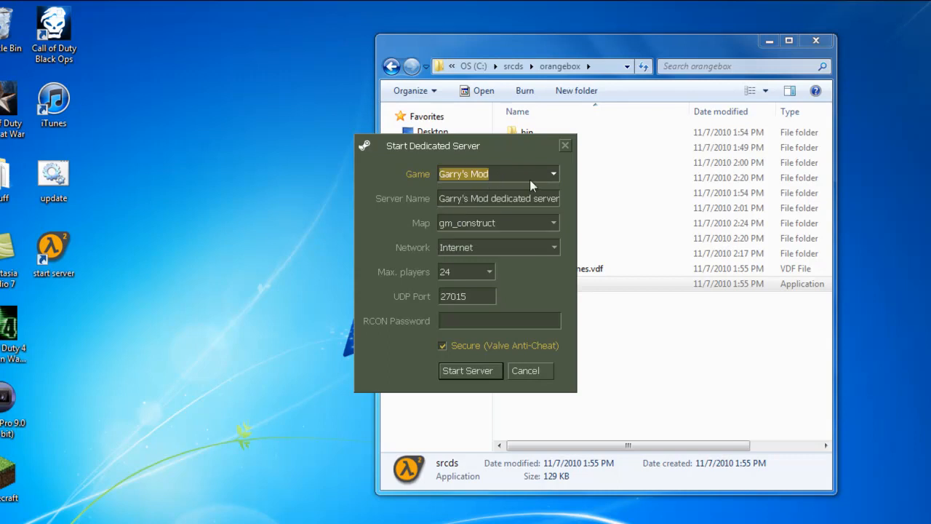
pyautogui.click(553, 173)
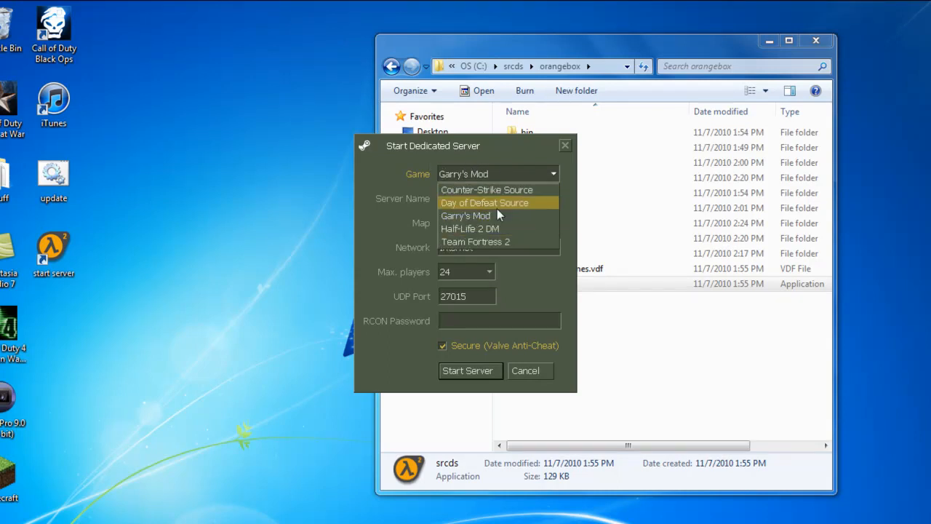
pyautogui.moveTo(497, 216)
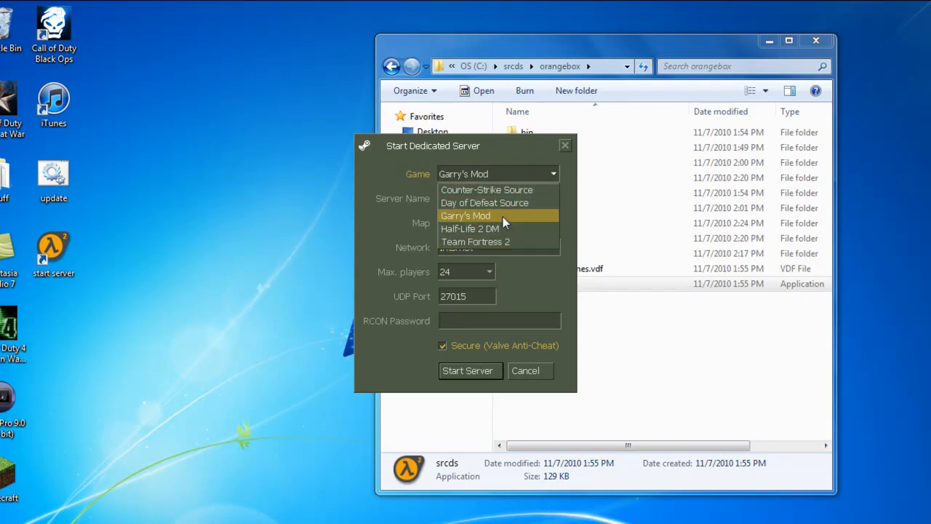
pyautogui.click(465, 215)
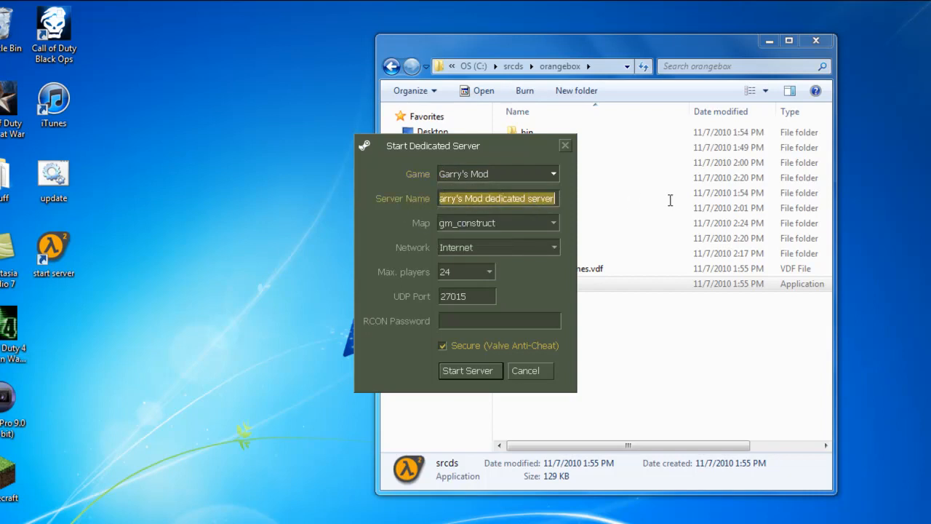
pyautogui.moveTo(576, 224)
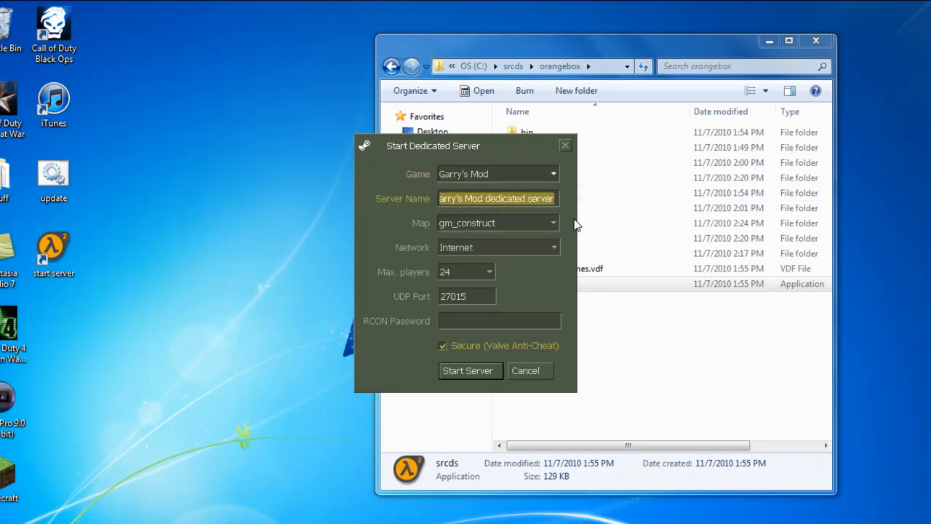
# - Replace the default server name with a custom one and list the available maps
pyautogui.press('Delete')
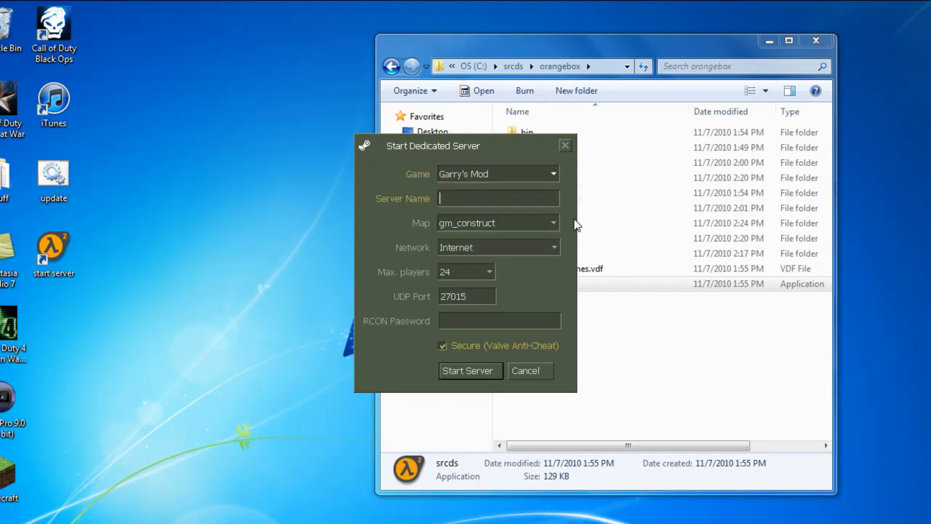
pyautogui.write('effectsdude7')
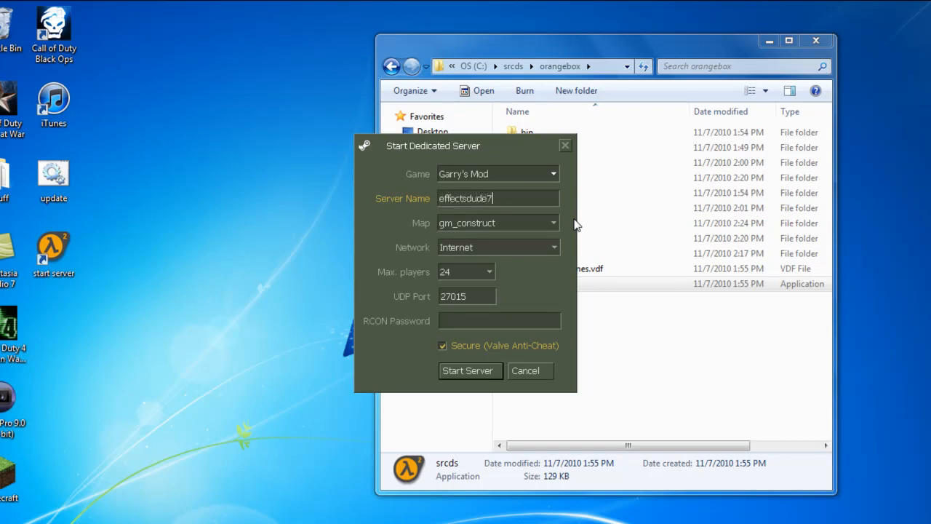
pyautogui.click(552, 222)
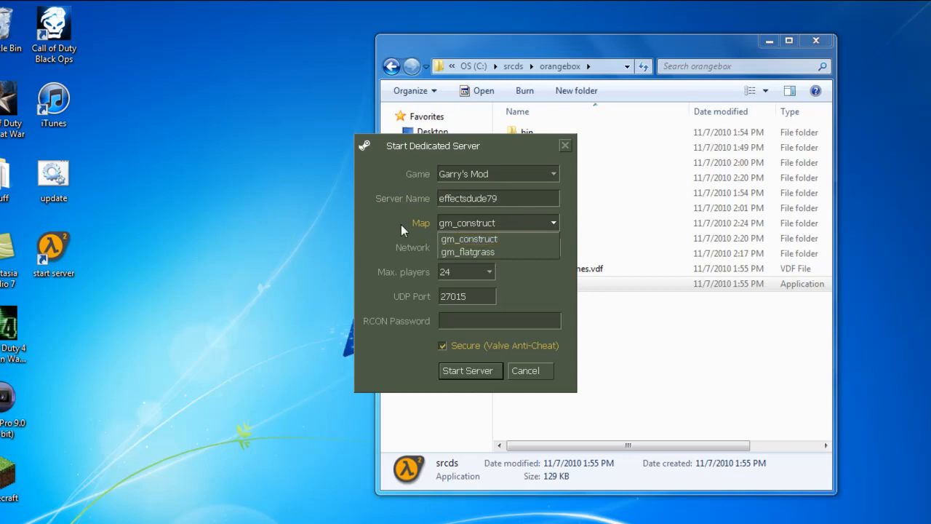
# - Browse into garrysmod\maps to see the gm_construct and gm_flatgrass .bsp files, then go back to garrysmod
pyautogui.click(529, 371)
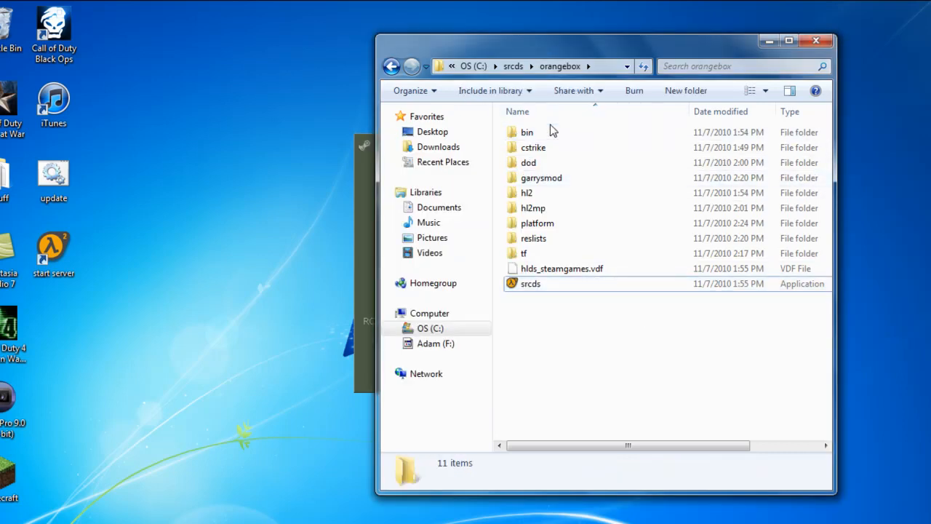
pyautogui.click(541, 178)
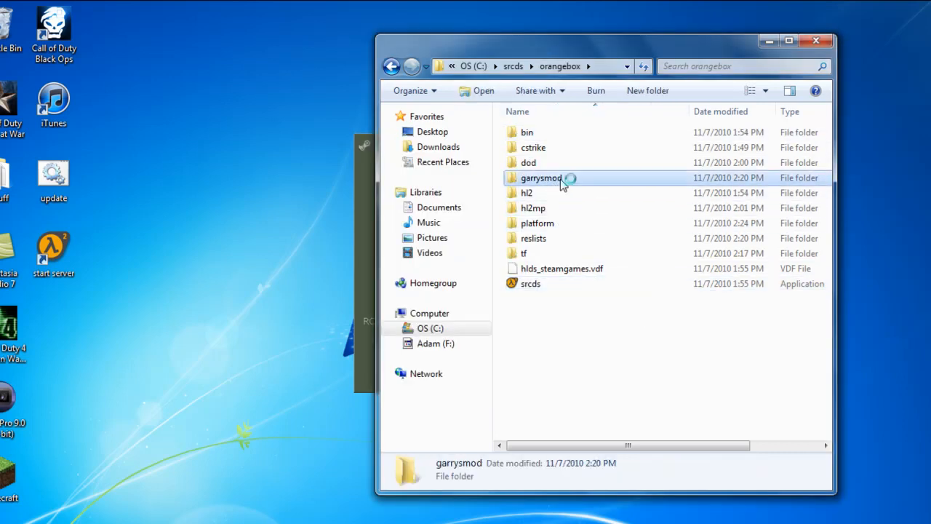
pyautogui.doubleClick(541, 177)
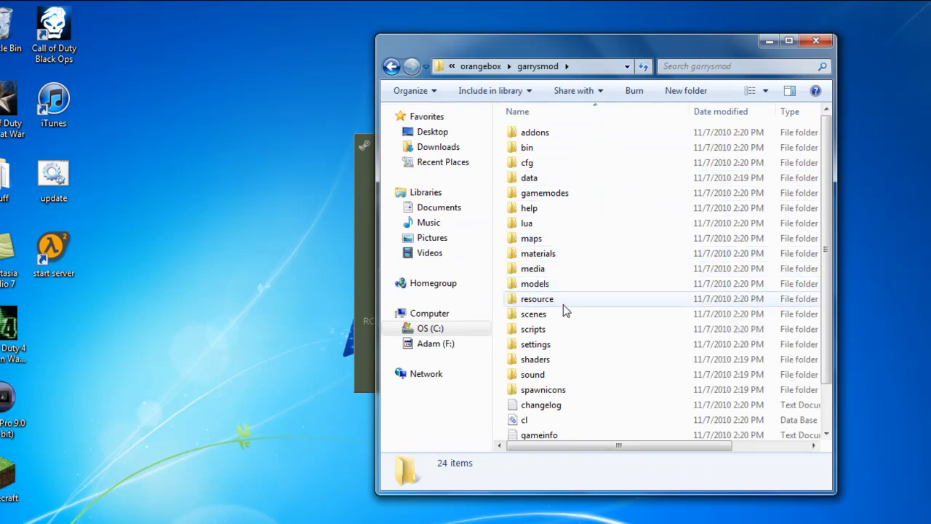
pyautogui.doubleClick(531, 238)
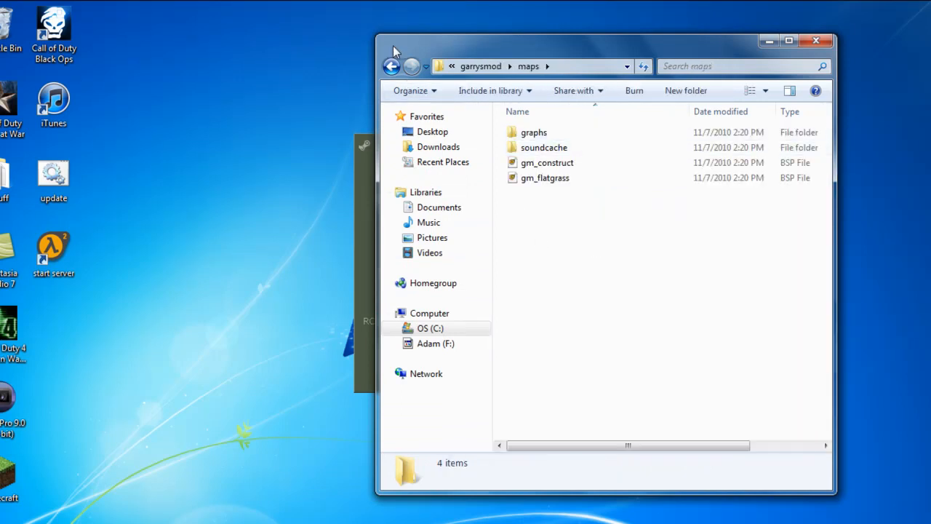
pyautogui.click(544, 178)
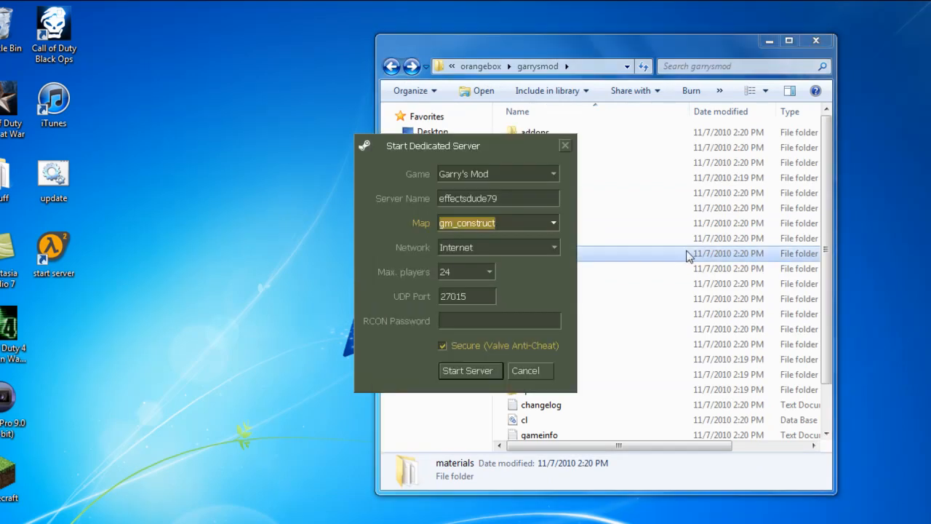
pyautogui.moveTo(546, 253)
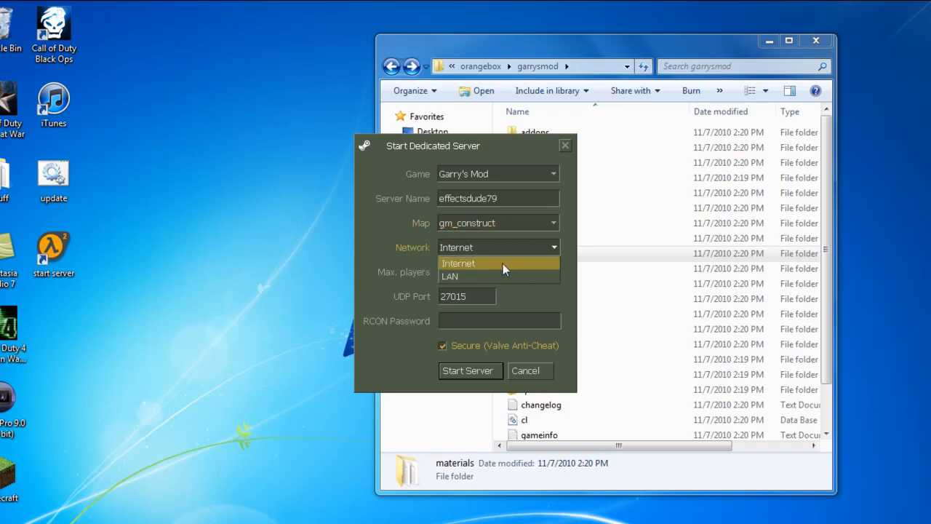
pyautogui.moveTo(458, 276)
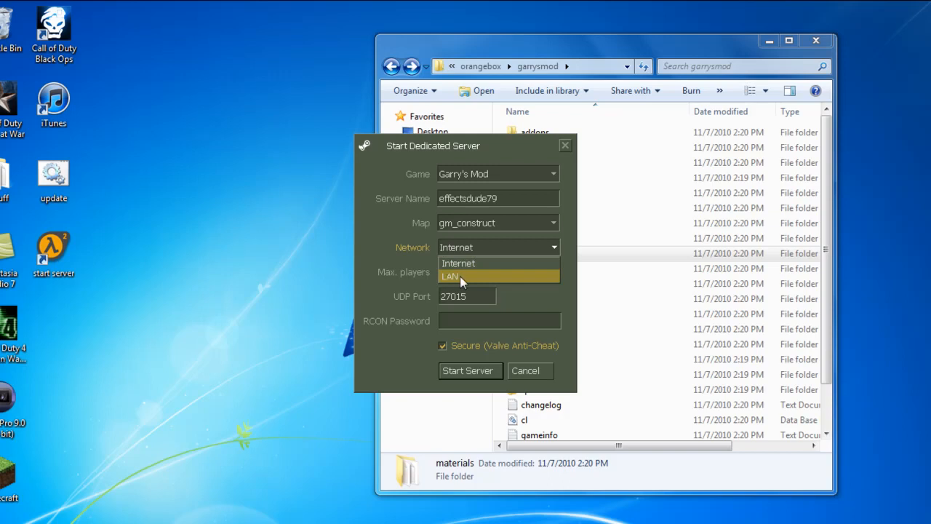
pyautogui.moveTo(457, 279)
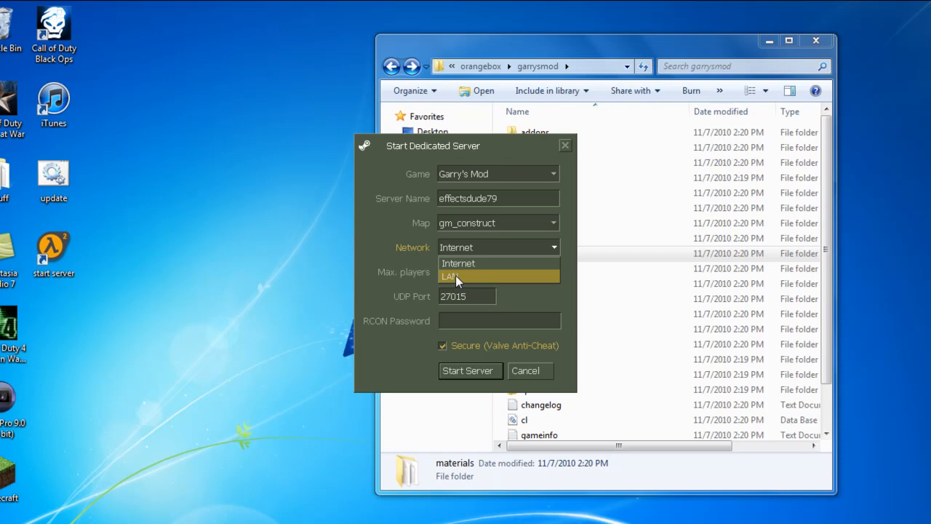
# - Set the server network to Internet with a maximum of 5 players
pyautogui.click(457, 261)
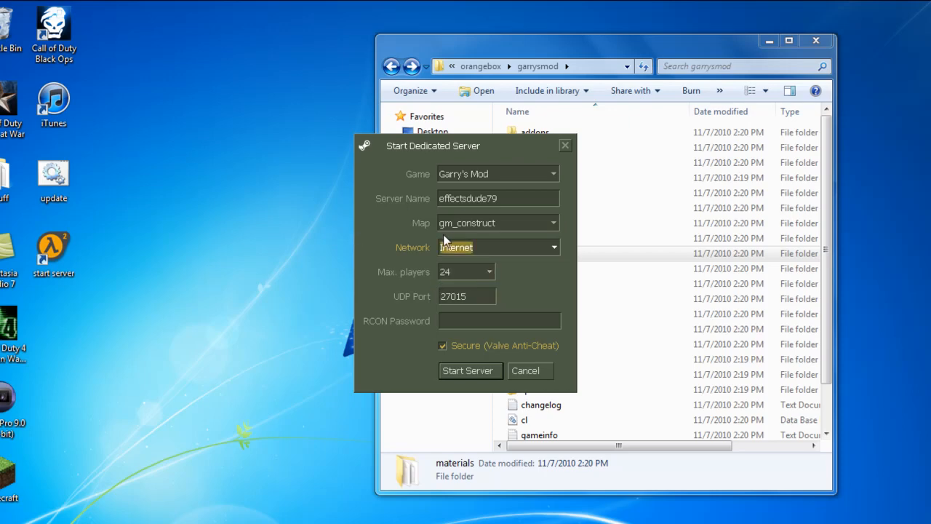
pyautogui.click(489, 272)
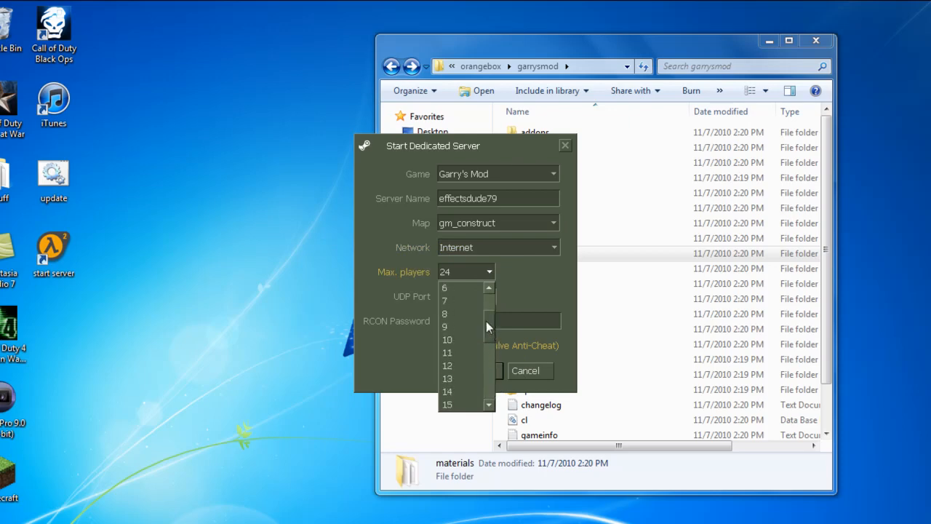
pyautogui.moveTo(463, 341)
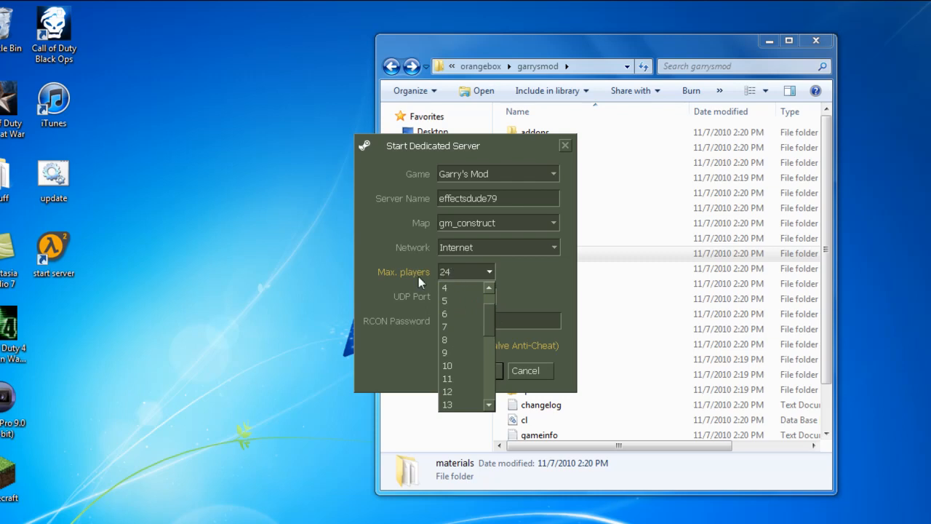
pyautogui.click(445, 299)
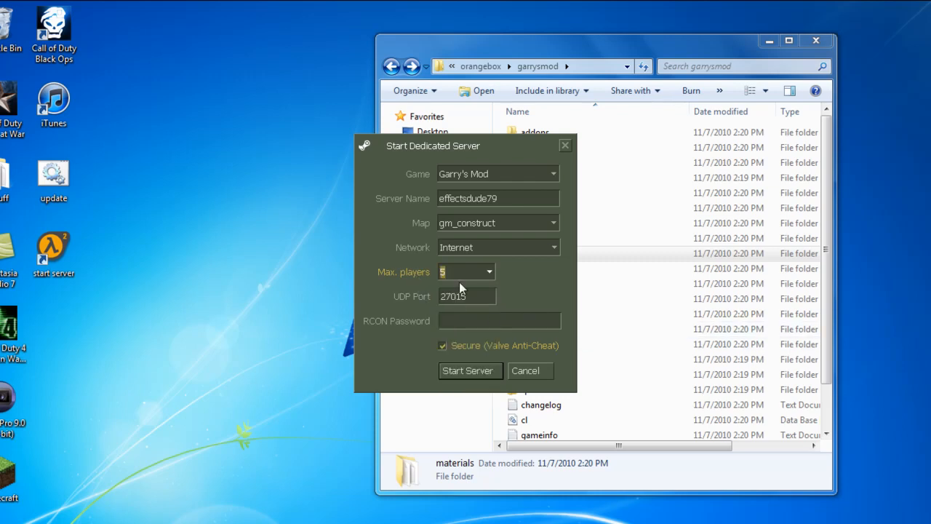
pyautogui.click(466, 297)
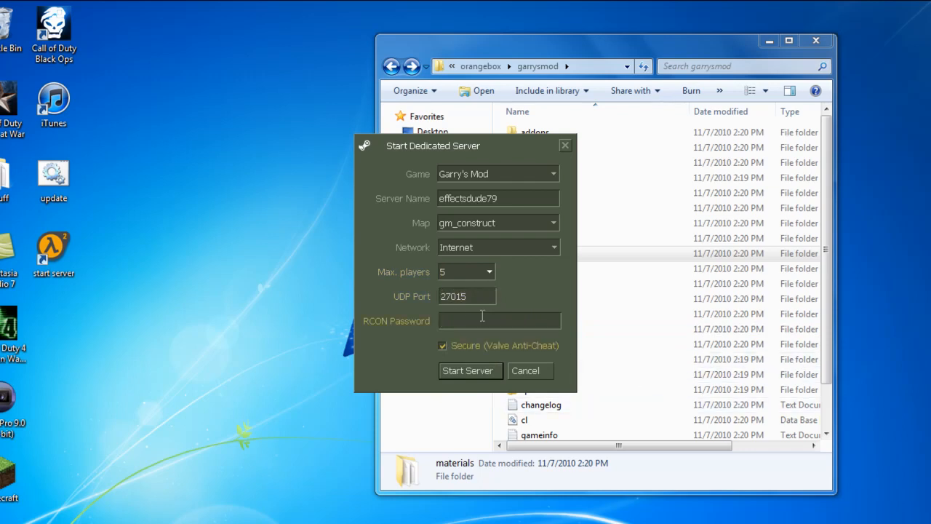
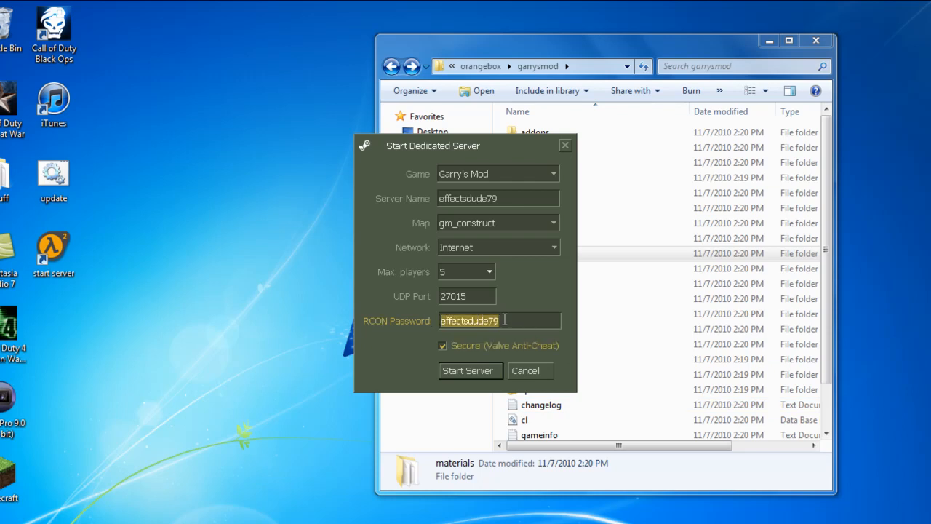
pyautogui.click(509, 321)
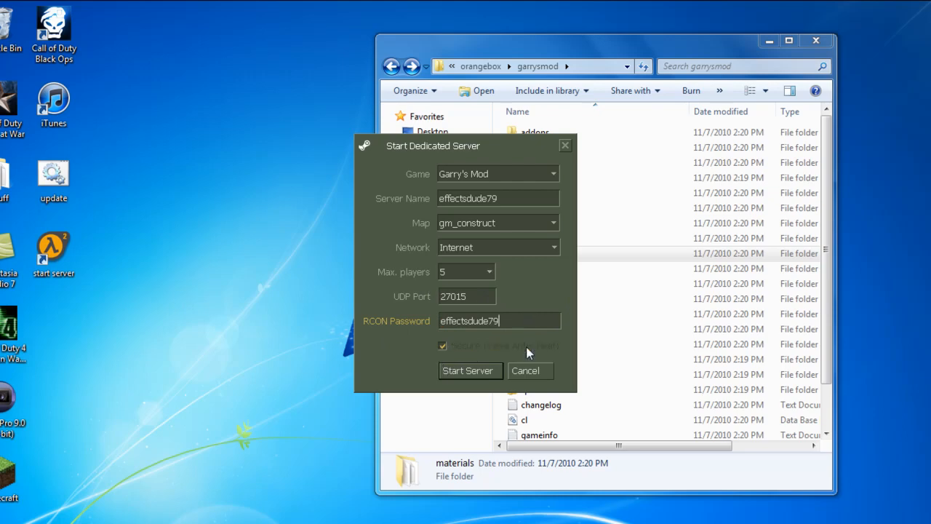
# - Start the server, allow it through the firewall on private and public networks, and dismiss the Entry Point Not Found error
pyautogui.click(470, 371)
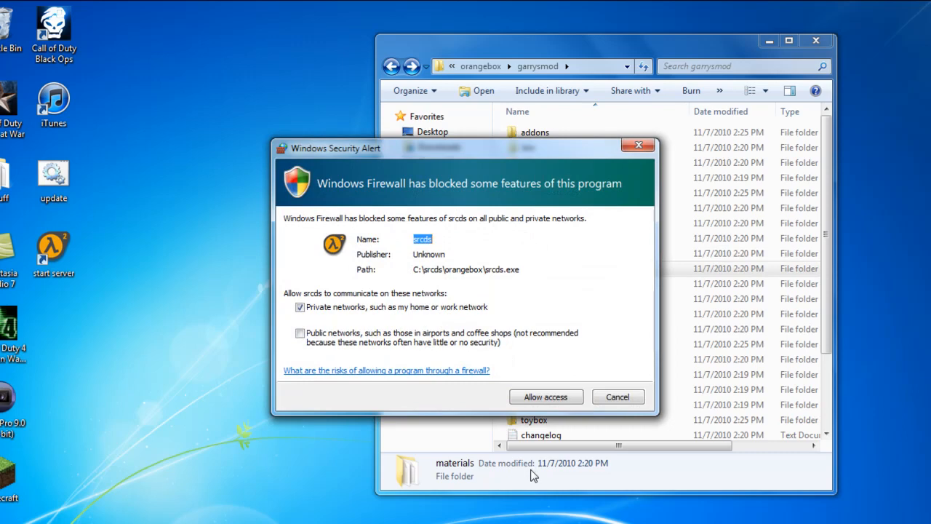
pyautogui.click(300, 332)
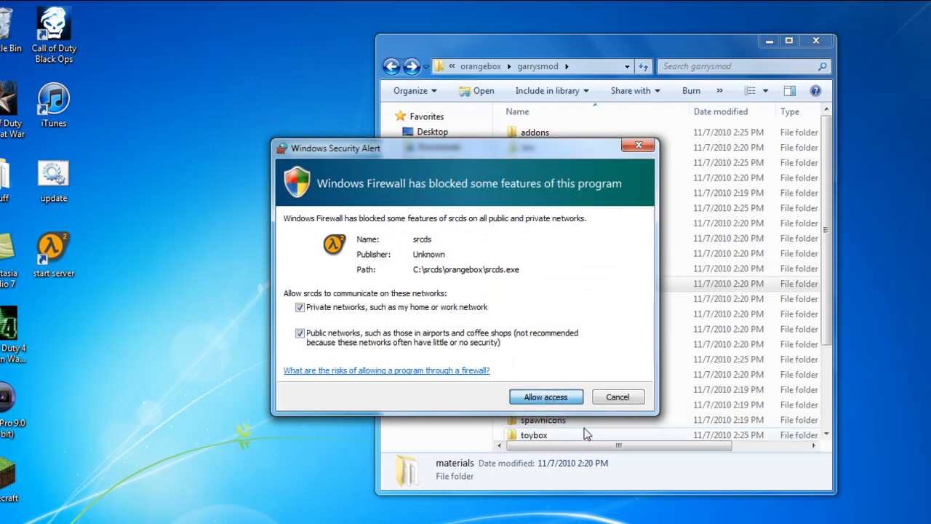
pyautogui.click(546, 396)
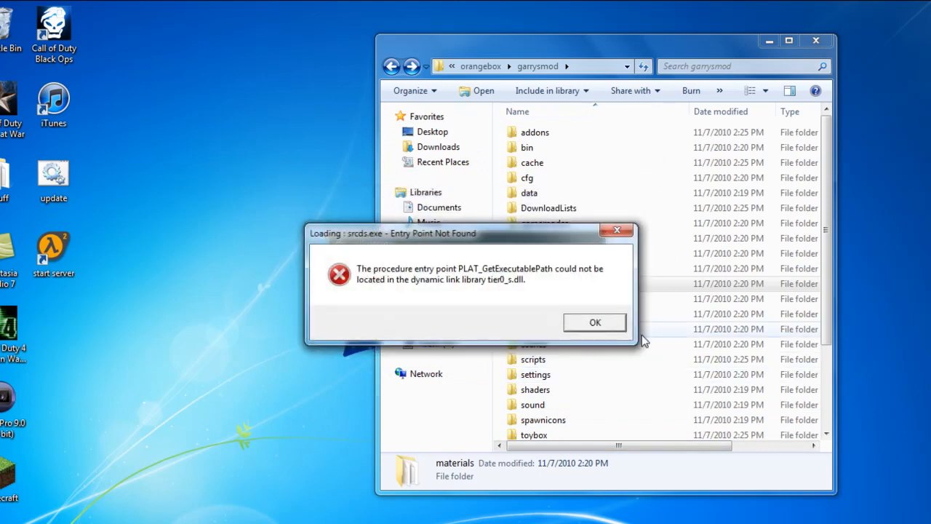
pyautogui.click(593, 323)
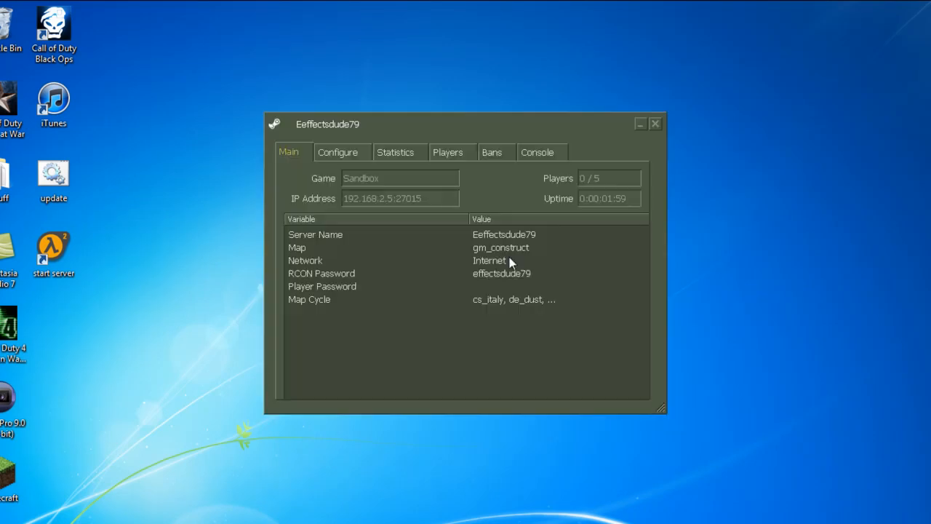
# - Review the running server's Main and Configure settings
pyautogui.click(321, 285)
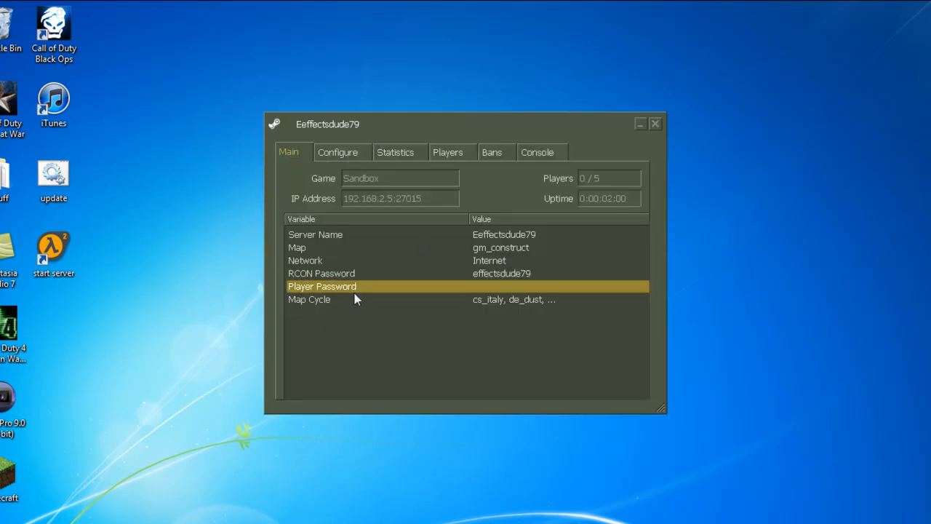
pyautogui.click(314, 234)
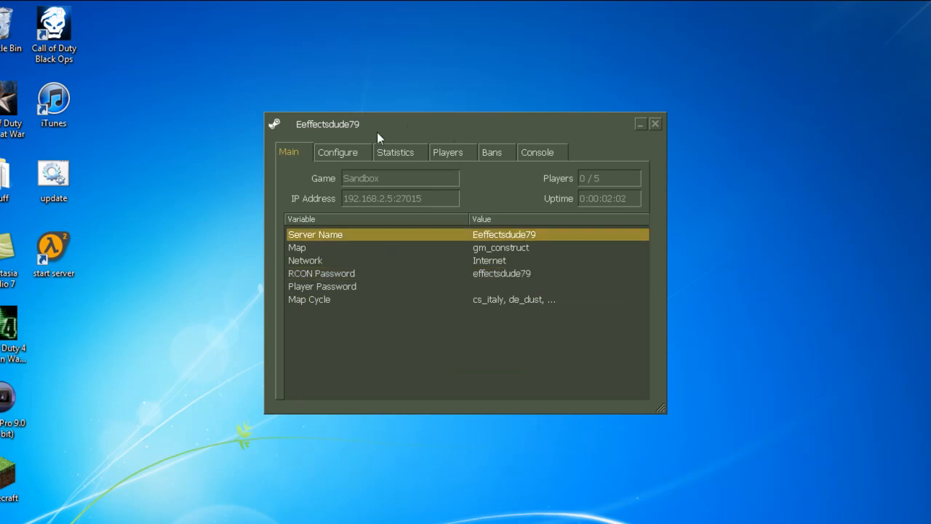
pyautogui.click(338, 153)
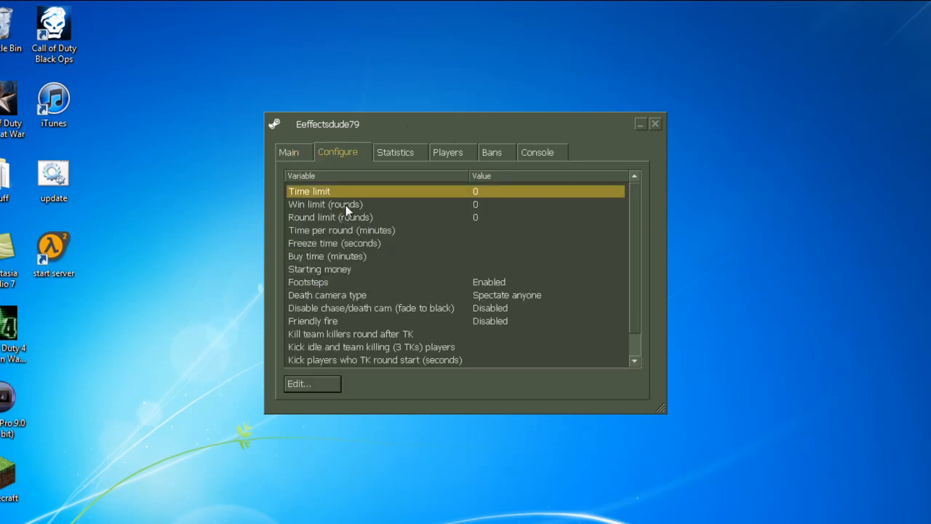
pyautogui.scroll(-3)
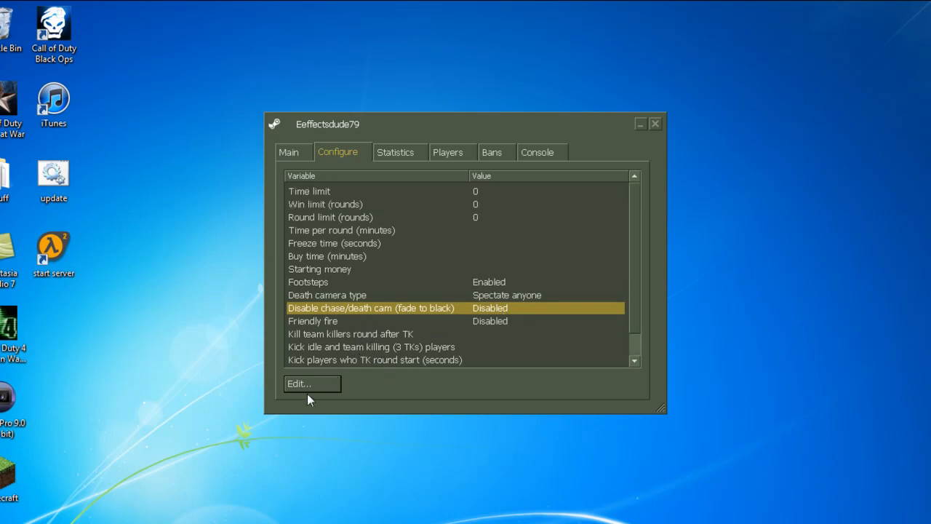
pyautogui.click(312, 384)
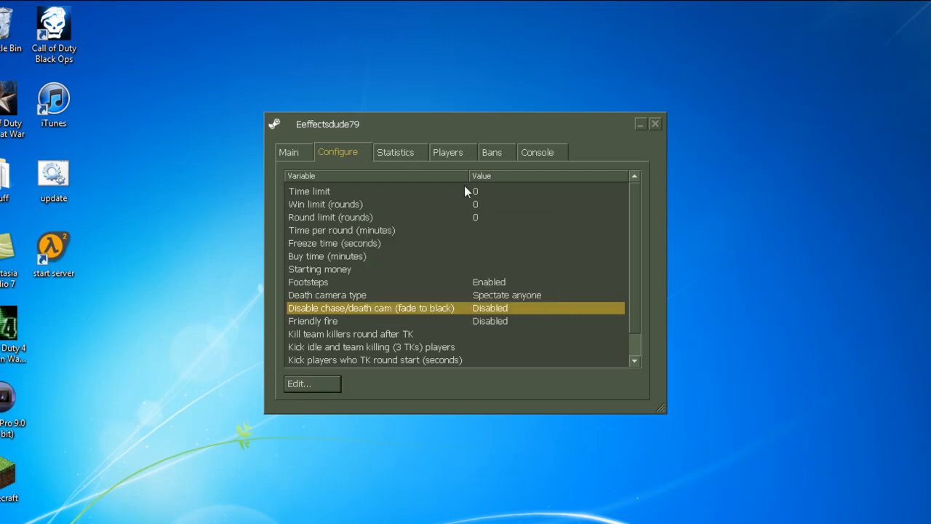
# - View the server's Statistics graph, empty Players list and empty Bans list
pyautogui.click(395, 153)
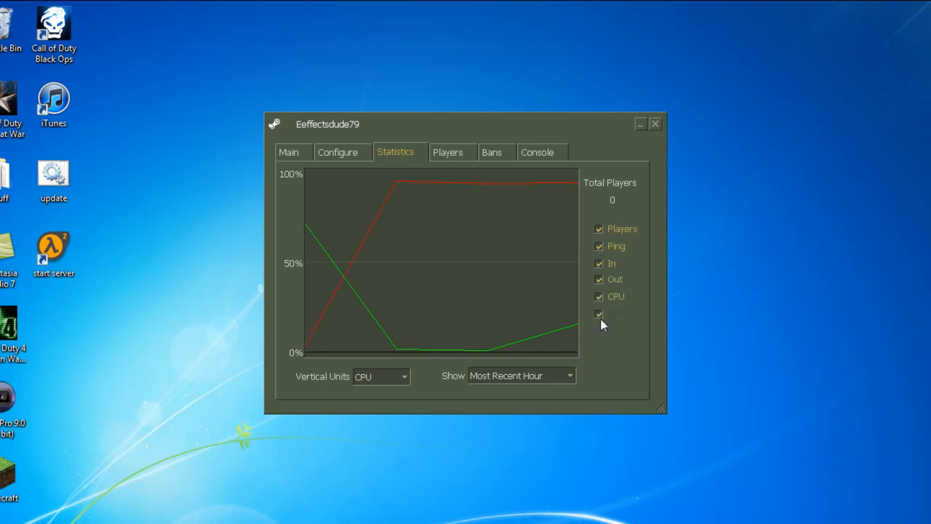
pyautogui.click(446, 153)
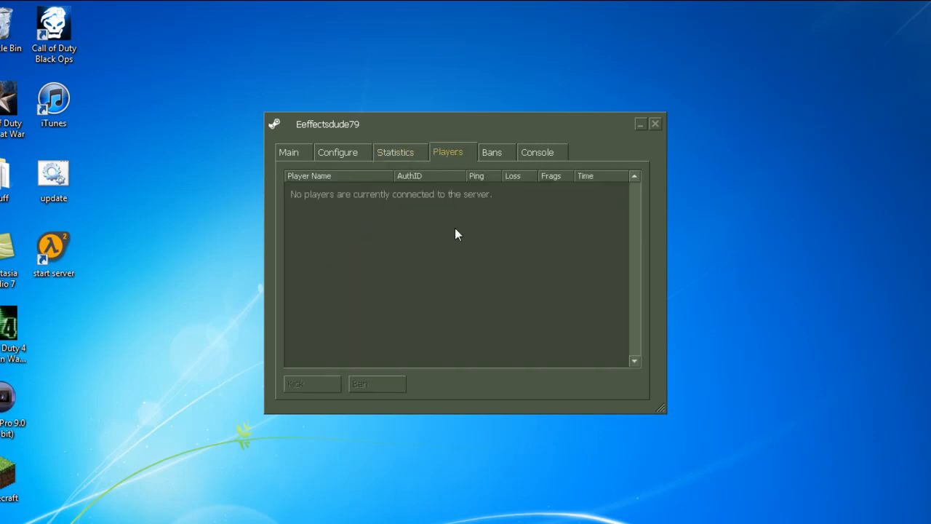
pyautogui.click(492, 153)
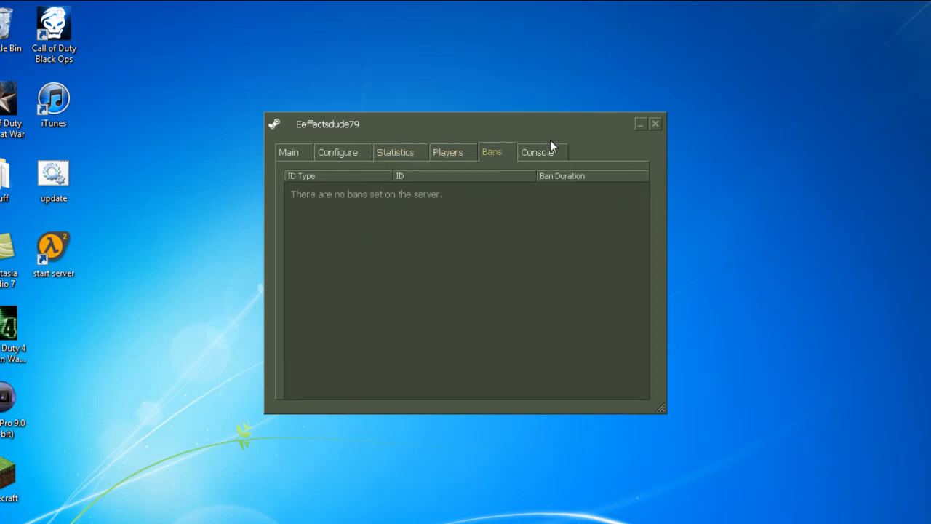
# - Send 'say I like cake' from the Console so the log echoes 'Console: i like cake'
pyautogui.click(539, 152)
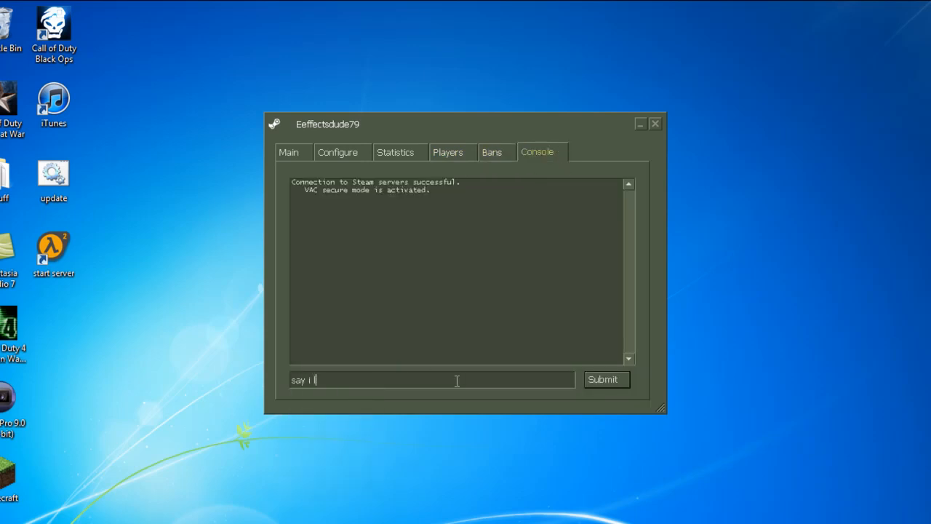
pyautogui.click(605, 378)
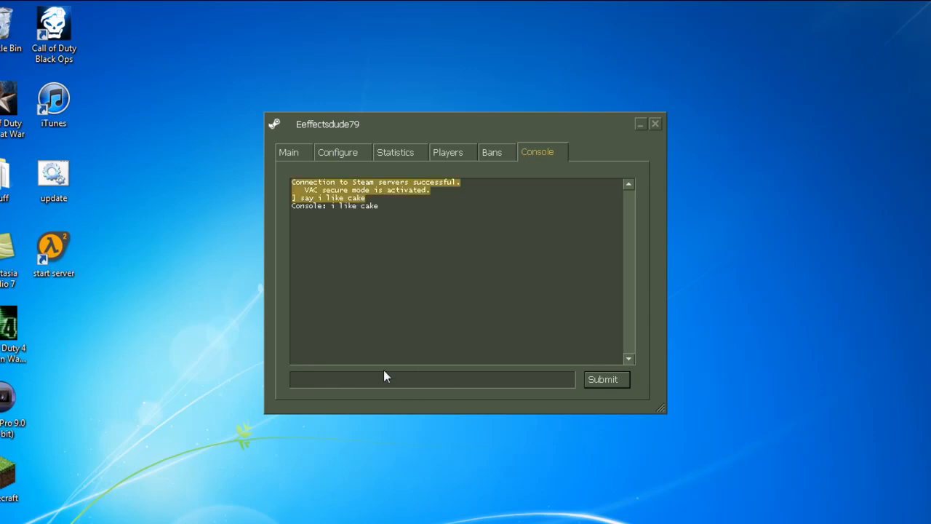
pyautogui.write('ba')
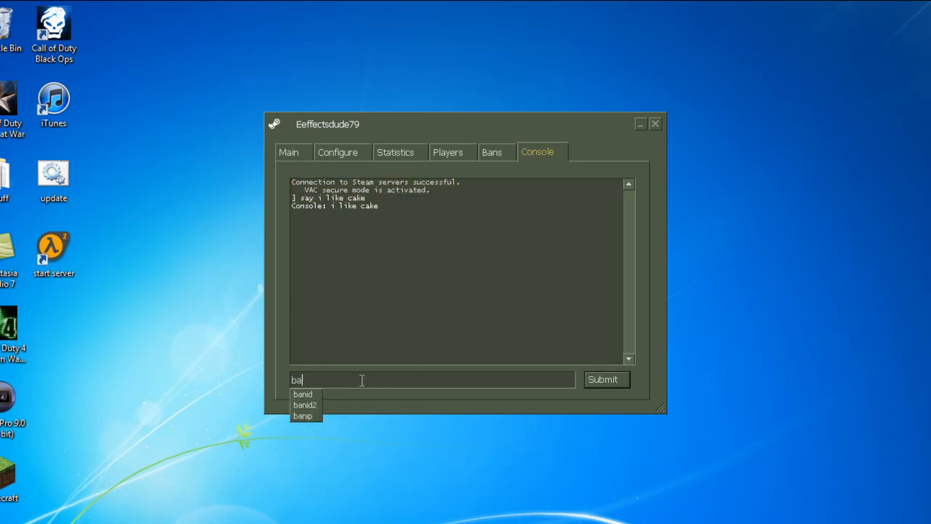
pyautogui.write('n')
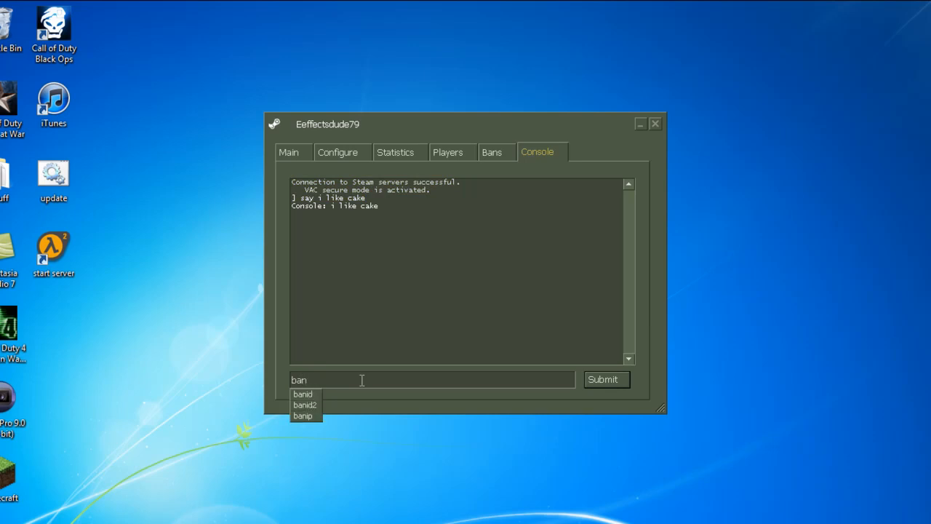
pyautogui.press('Backspace')
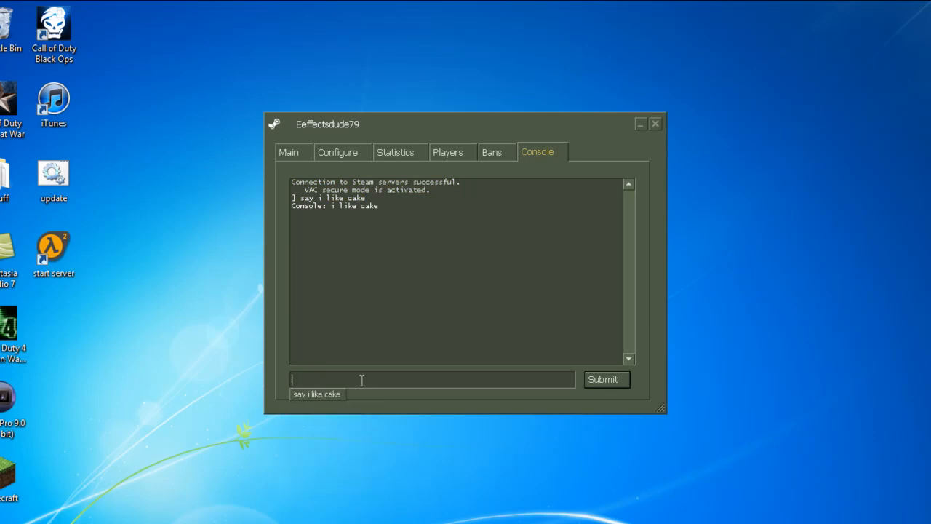
pyautogui.write('s')
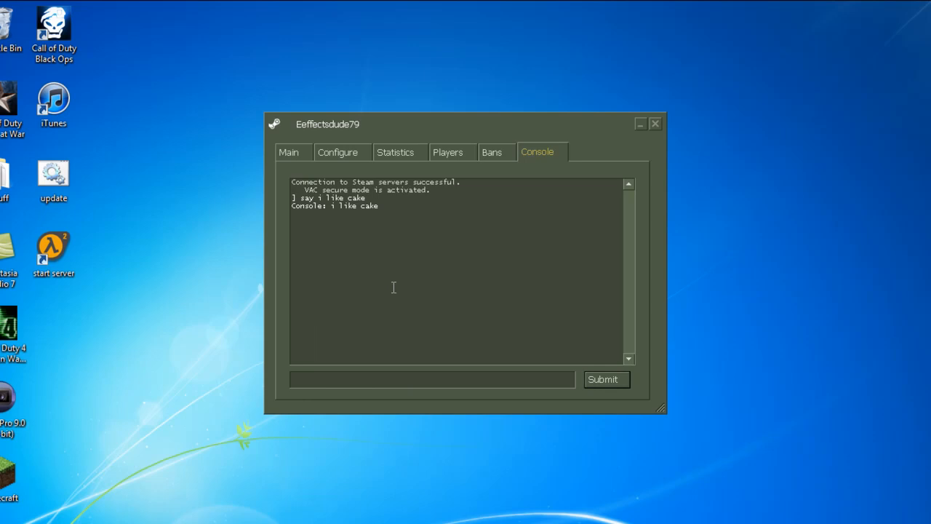
pyautogui.moveTo(393, 288)
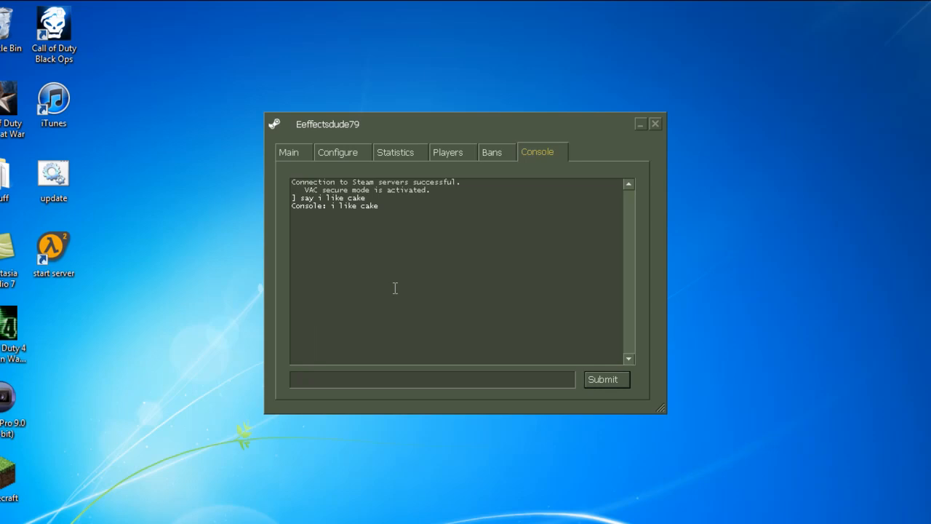
pyautogui.click(448, 153)
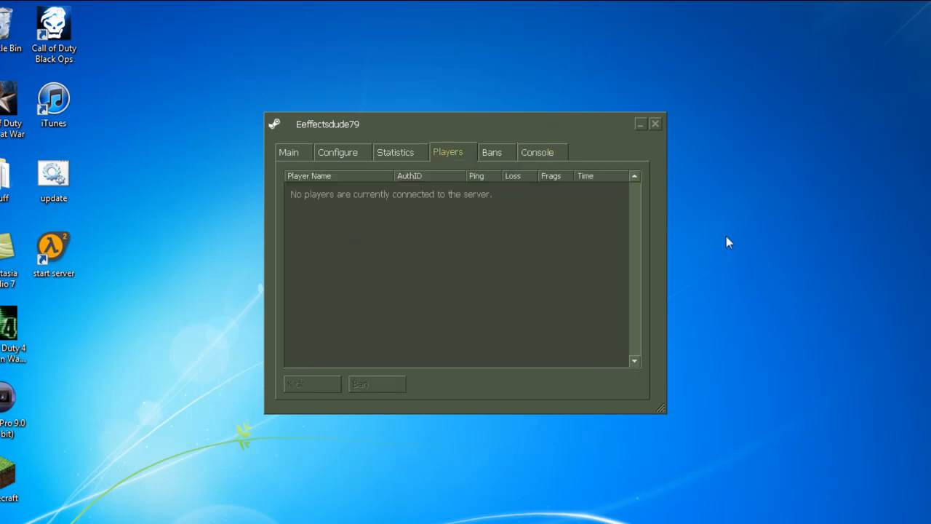
pyautogui.click(288, 153)
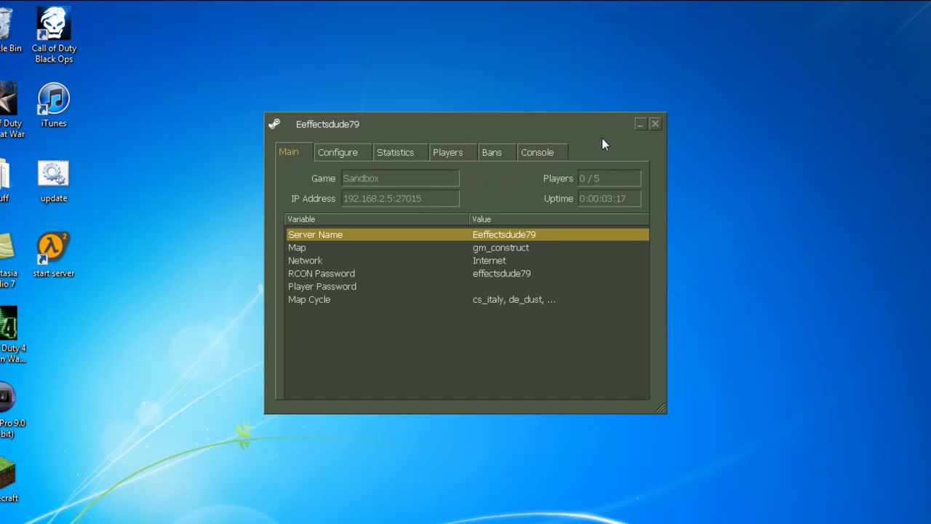
pyautogui.moveTo(582, 140)
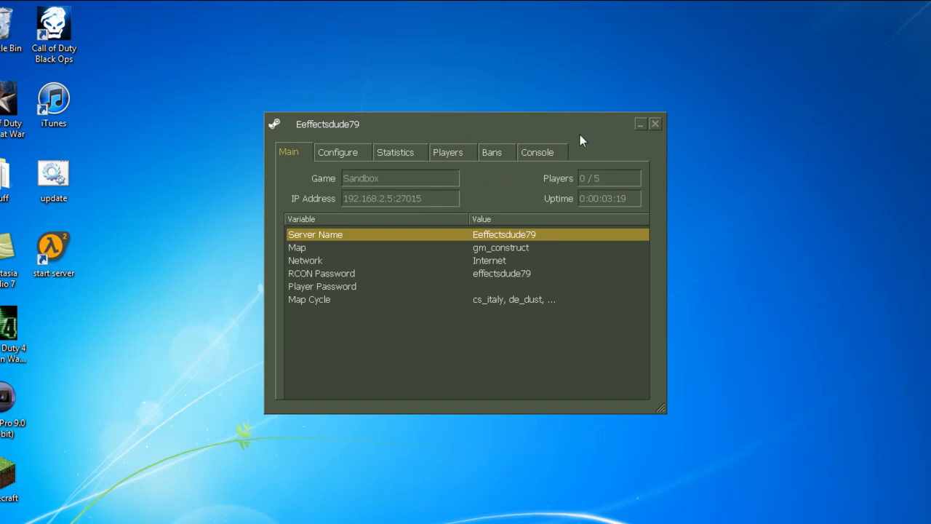